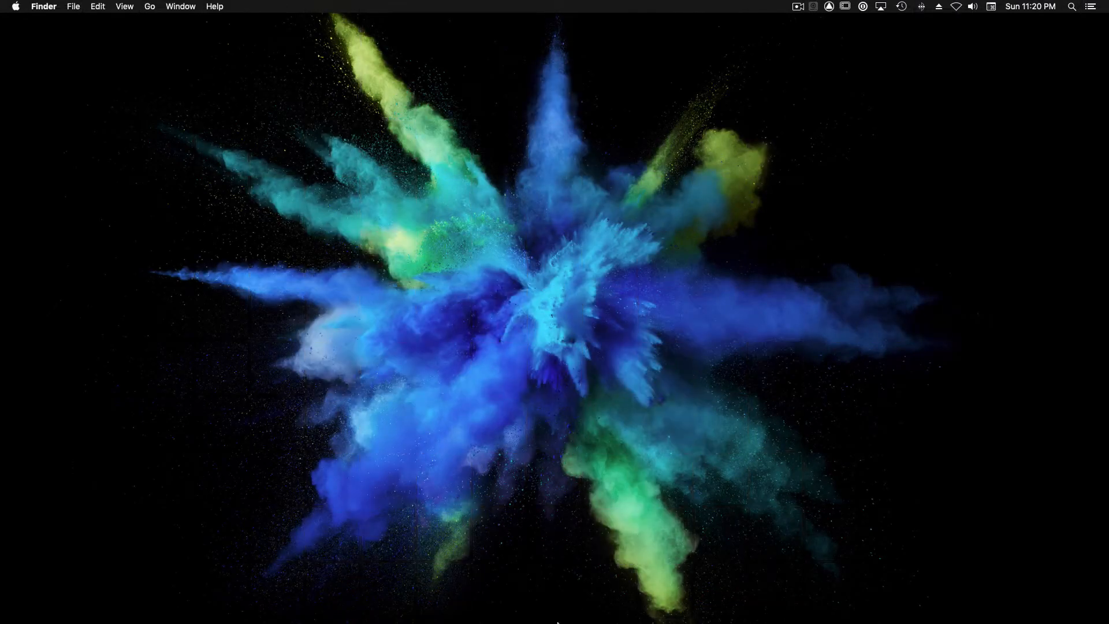
{"action": "mouse_move", "coordinate": [716, 320]}
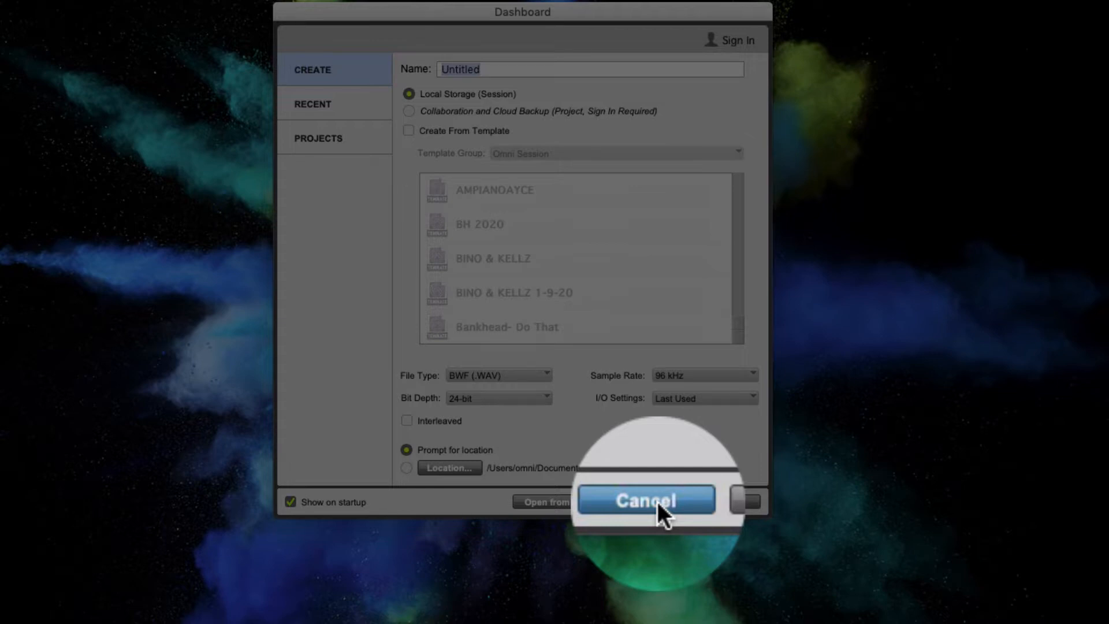
Cancel the startup Dashboard so that no session is created
{"action": "left_click", "coordinate": [644, 501]}
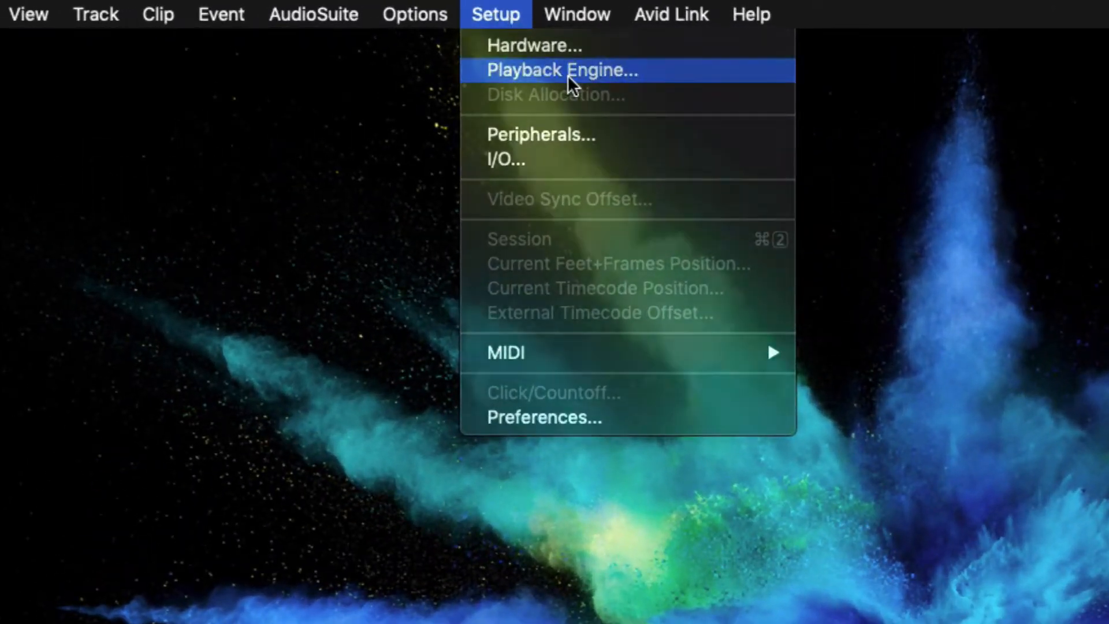
{"action": "left_click", "coordinate": [561, 70]}
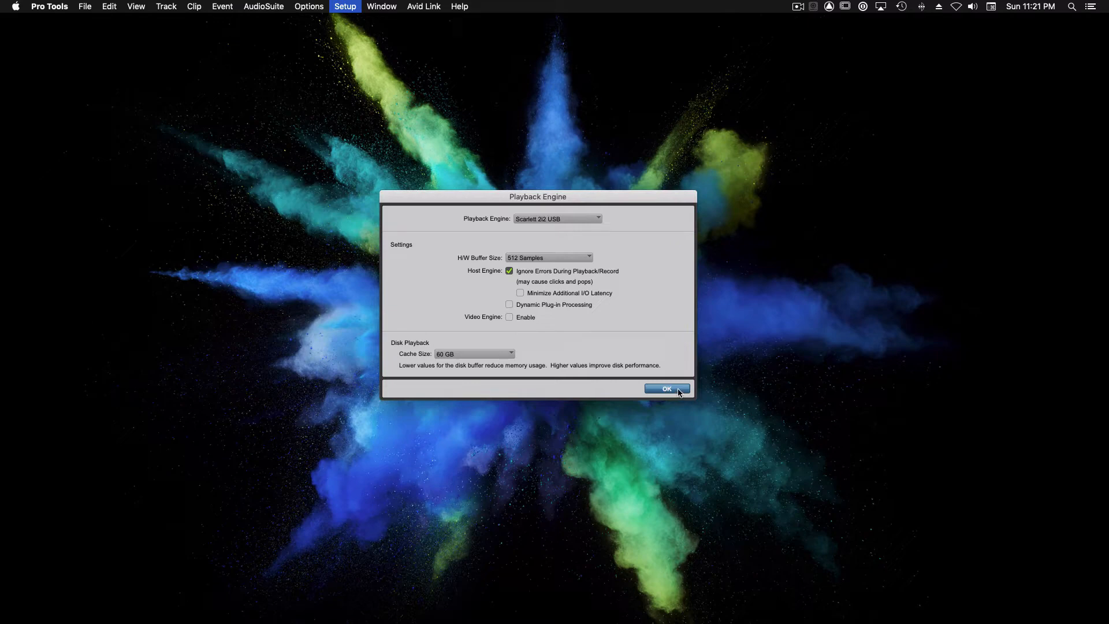
{"action": "left_click", "coordinate": [665, 389]}
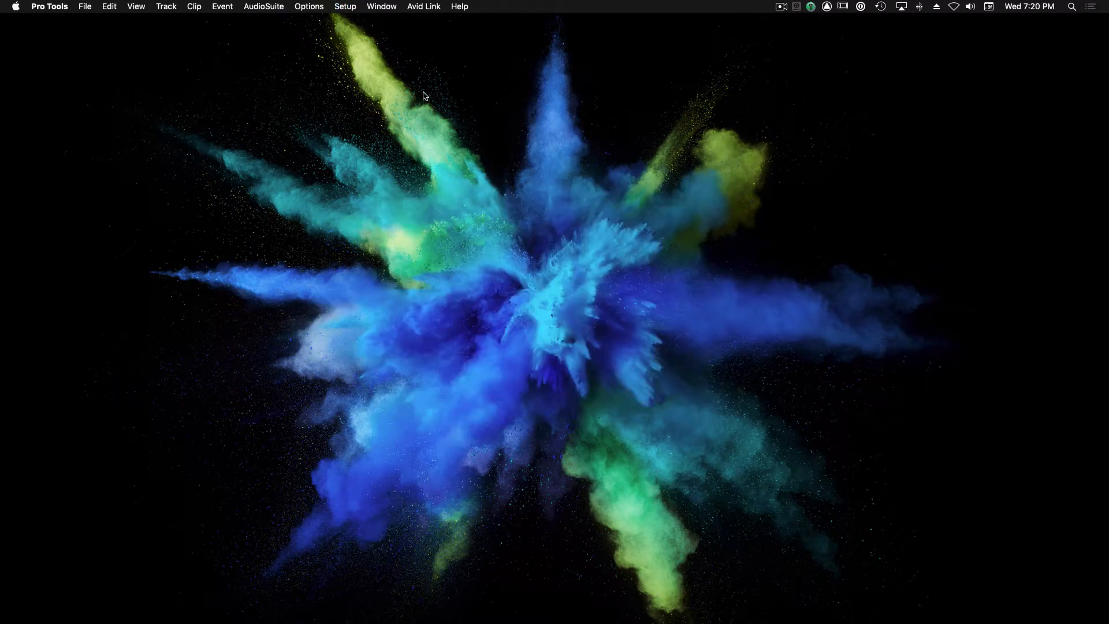
Open Setup > I/O on the Input tab and expand Input 1-2 into mono Inputs 1 and 2
{"action": "left_click", "coordinate": [345, 6]}
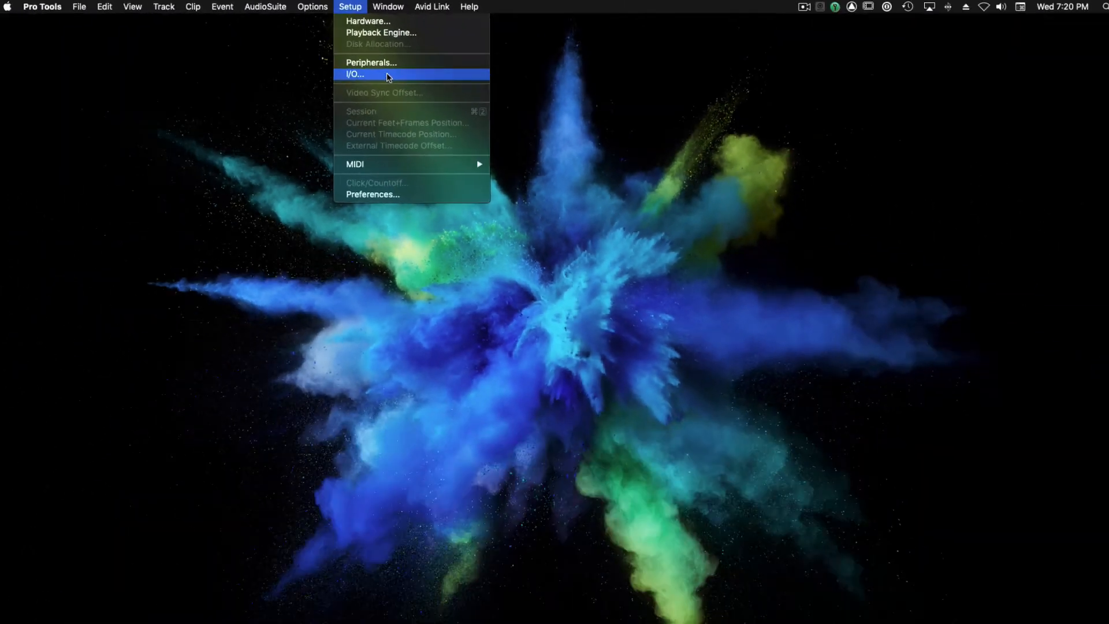
{"action": "left_click", "coordinate": [355, 74]}
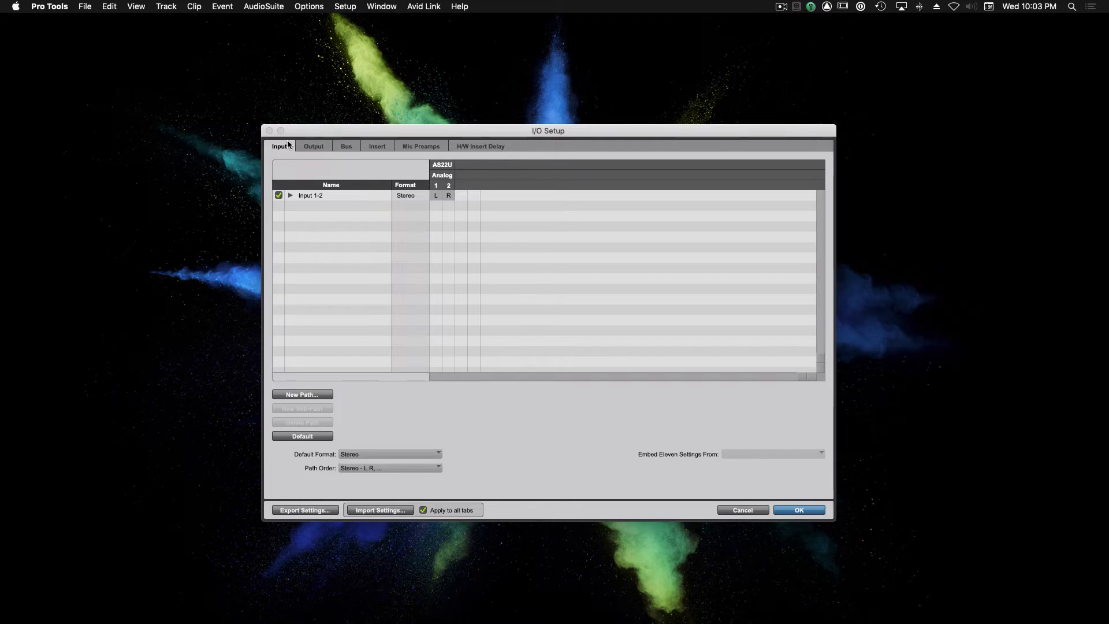
{"action": "left_click", "coordinate": [798, 510]}
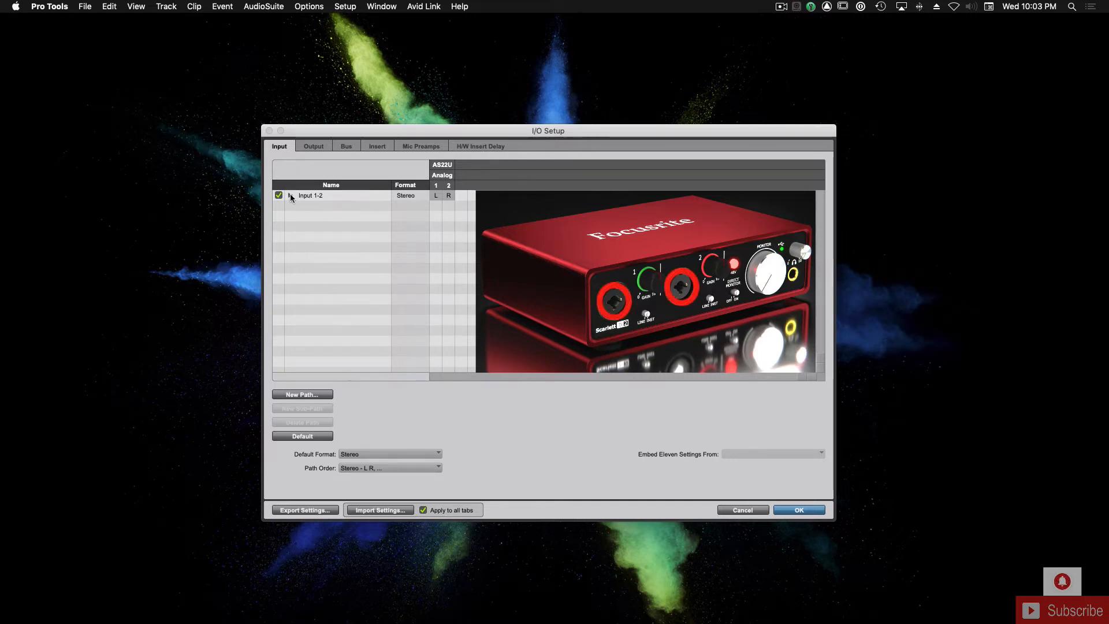
{"action": "left_click", "coordinate": [290, 196]}
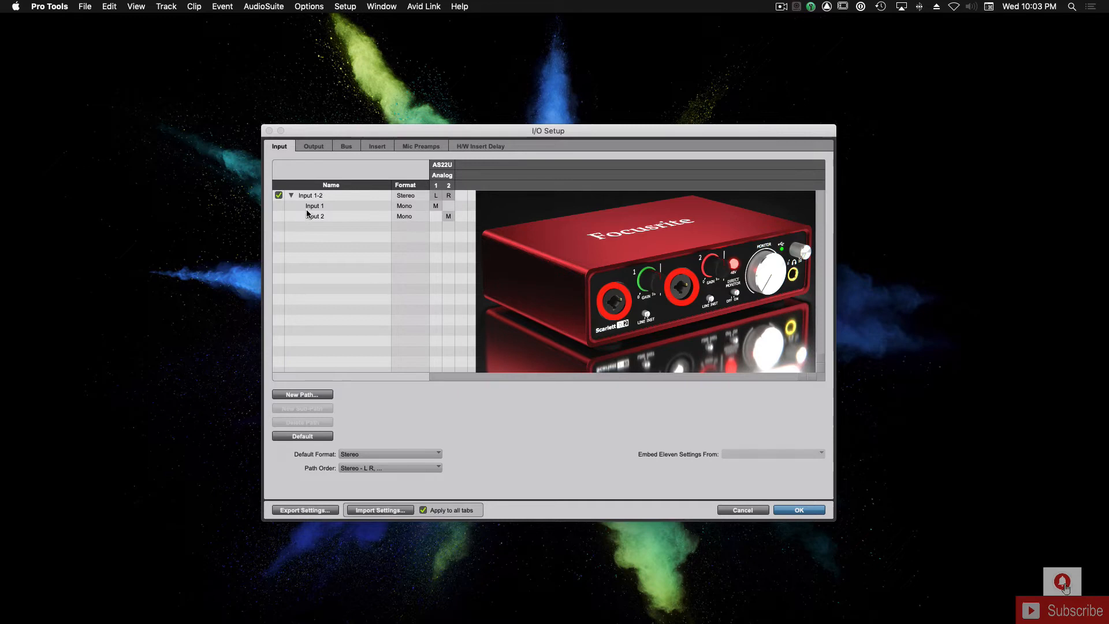
{"action": "mouse_move", "coordinate": [334, 211]}
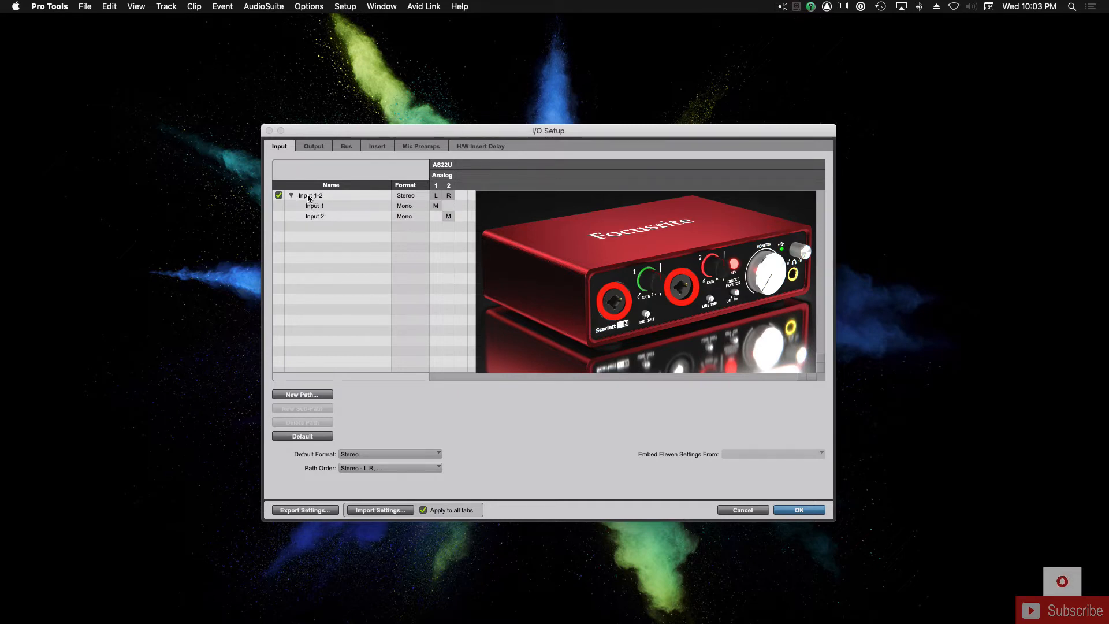
Rename stereo path Input 1-2 to AKG and inspect its AKG.L and AKG.R sub-paths
{"action": "left_click", "coordinate": [290, 195]}
{"action": "type", "text": "A"}
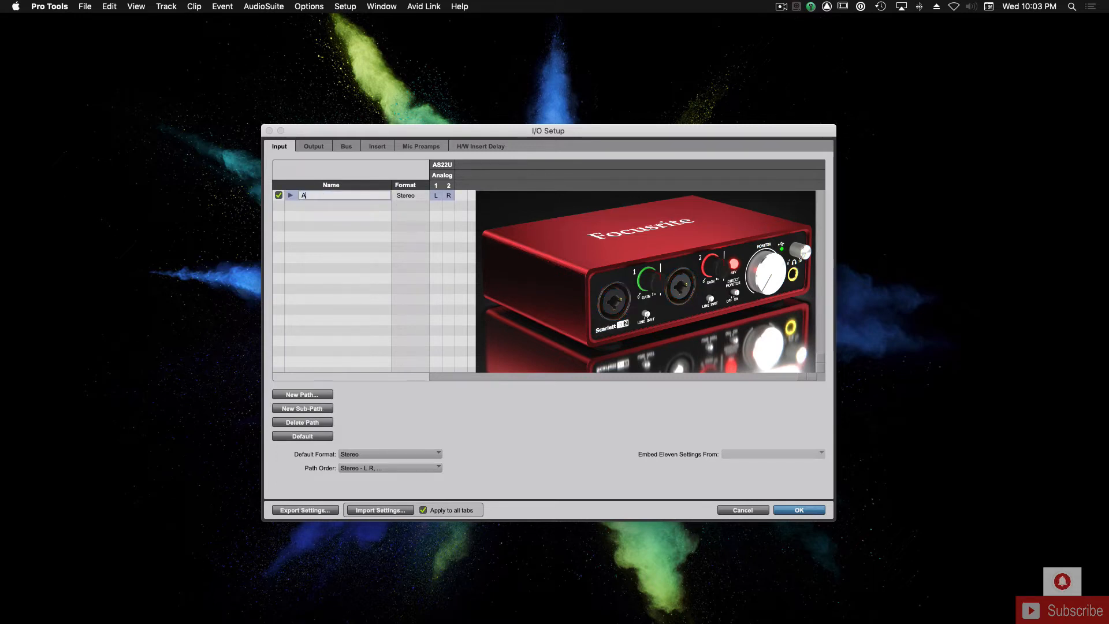
{"action": "type", "text": "KG"}
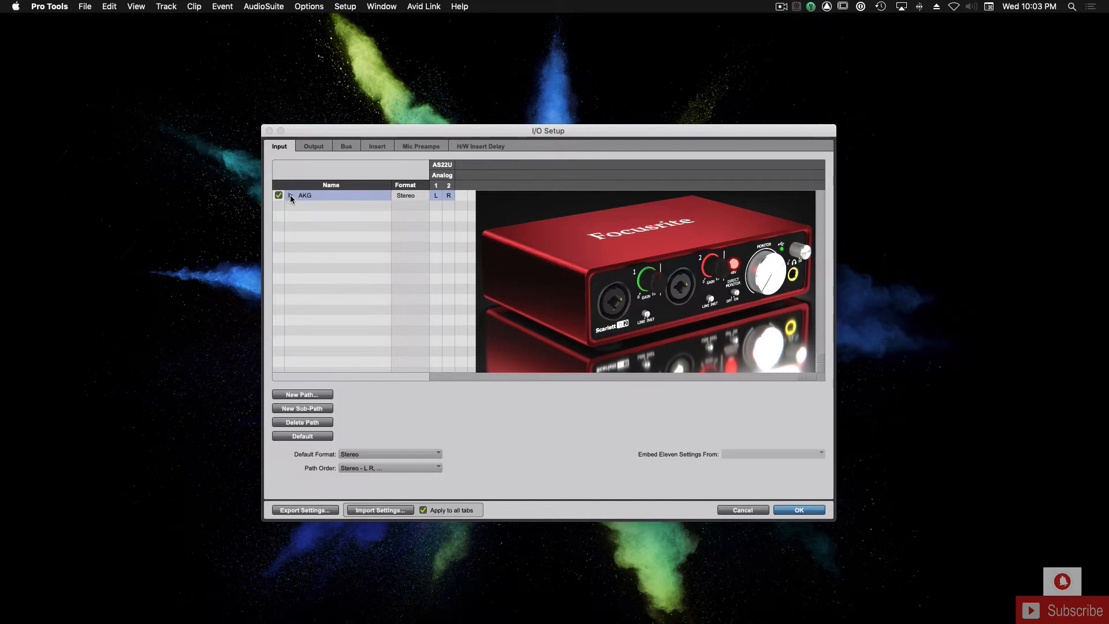
{"action": "left_click", "coordinate": [290, 195]}
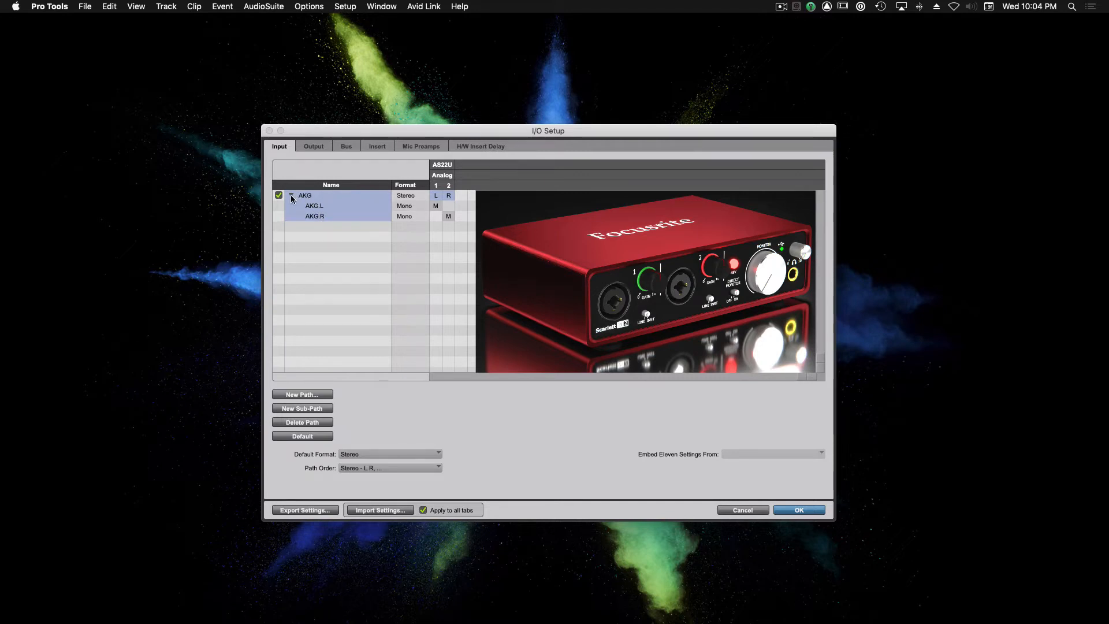
{"action": "left_click", "coordinate": [289, 195]}
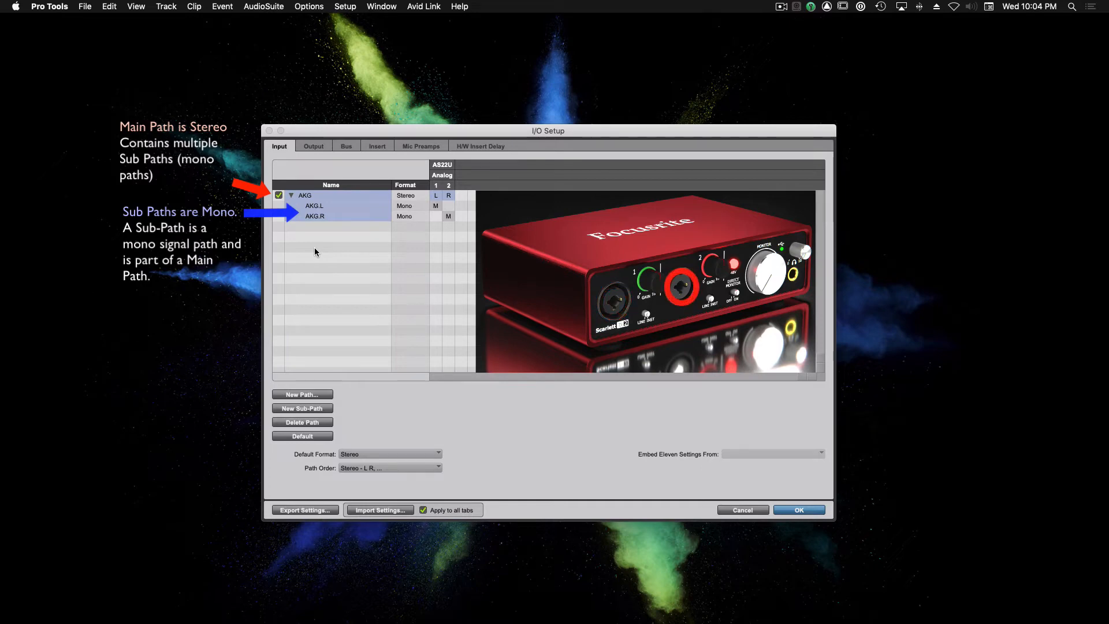
{"action": "left_click", "coordinate": [291, 196]}
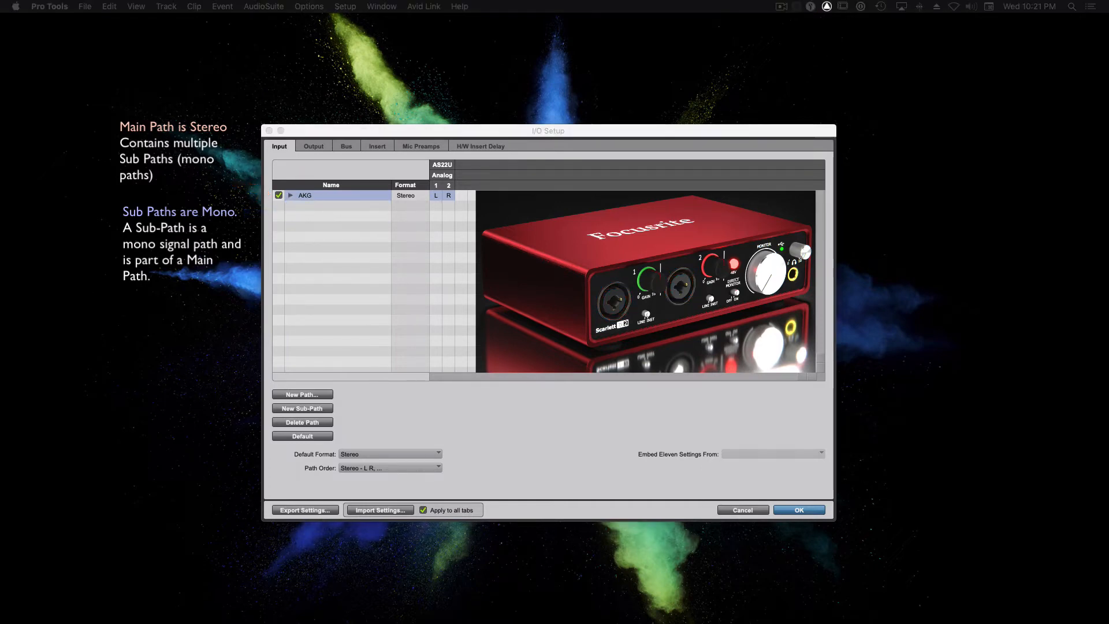
{"action": "left_click", "coordinate": [302, 436]}
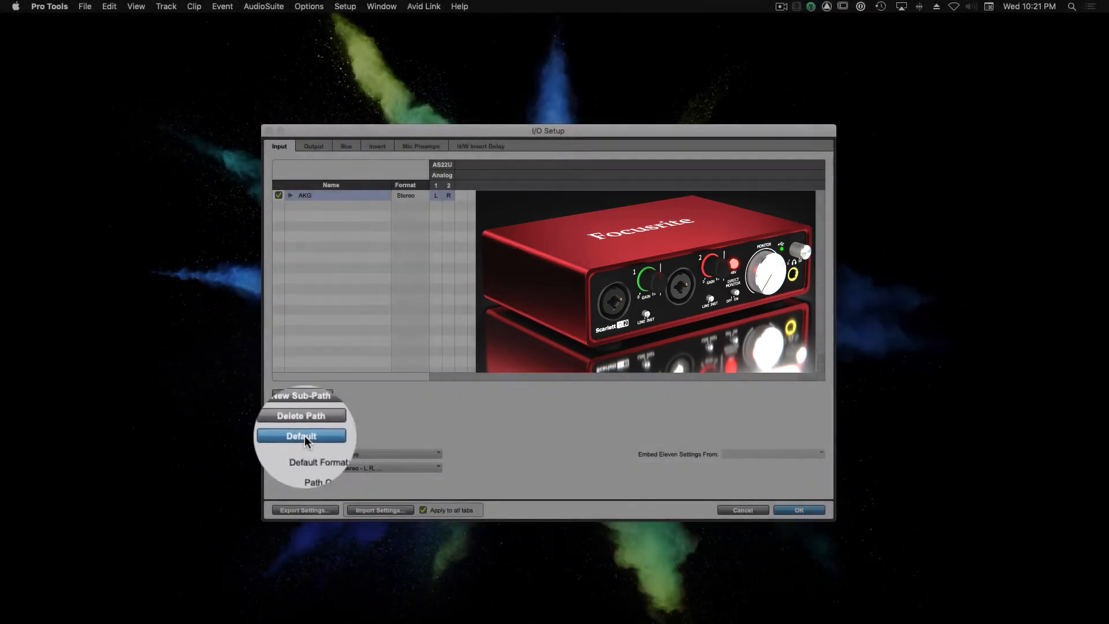
Reset the input paths to Default and expand Input 1-2 into Inputs 1 and 2
{"action": "left_click", "coordinate": [301, 435]}
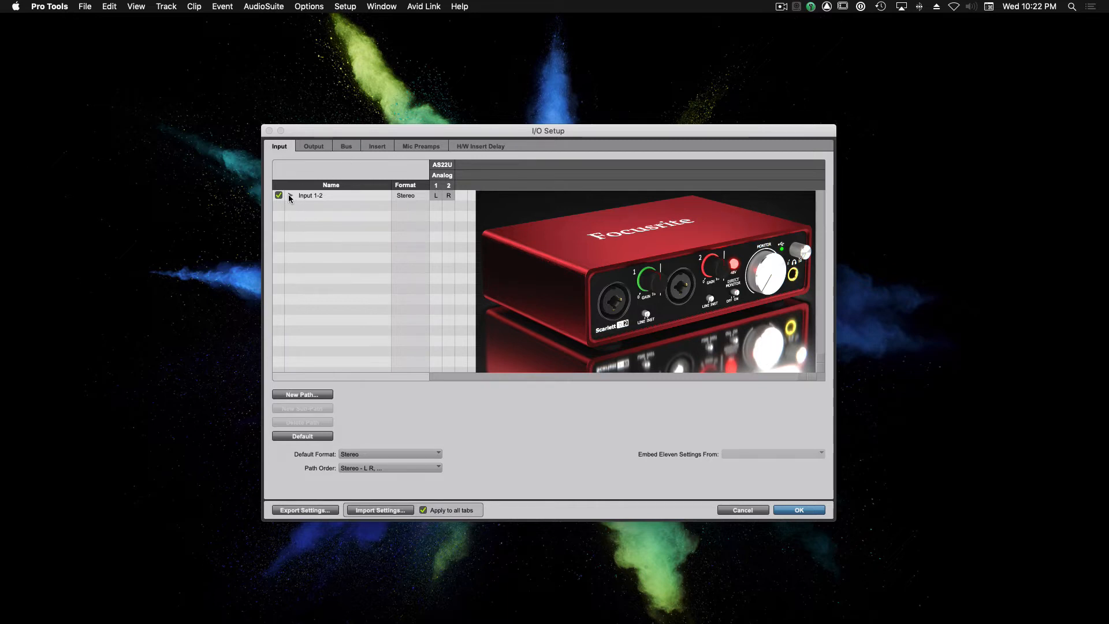
{"action": "left_click", "coordinate": [289, 195]}
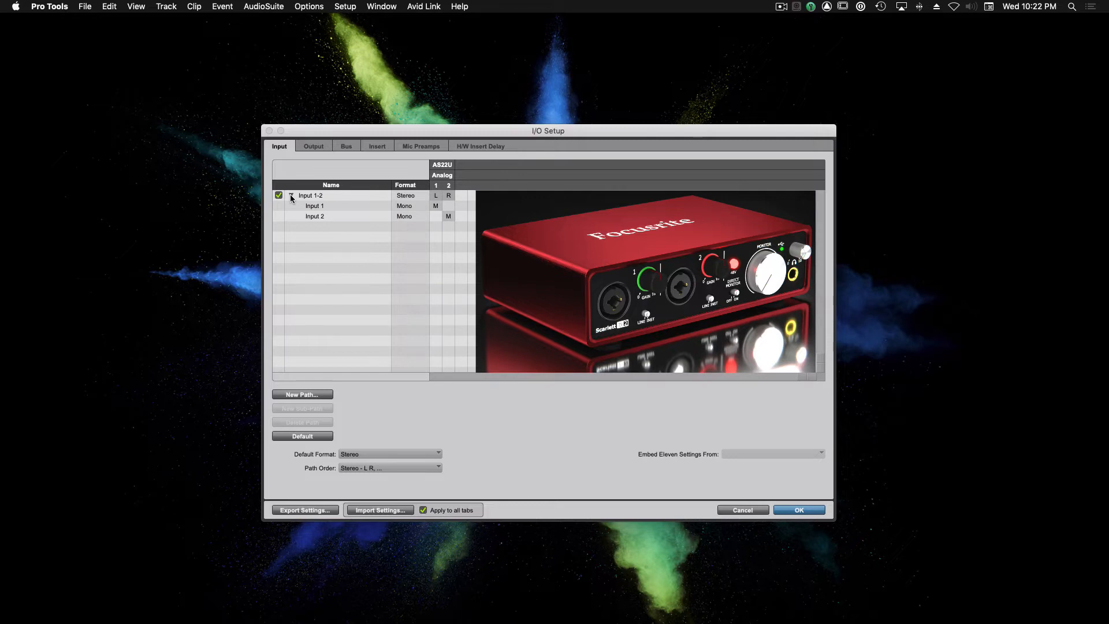
{"action": "left_click", "coordinate": [290, 195]}
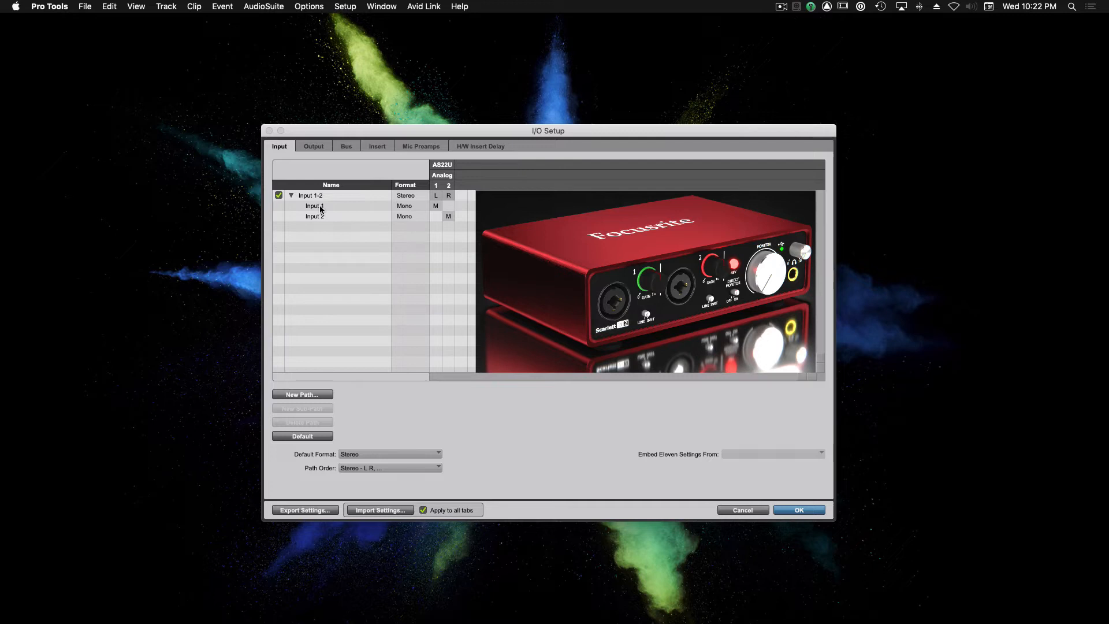
Rename mono sub-path Input 1 to Blue Berry and Input 2 to MXL
{"action": "double_click", "coordinate": [313, 205]}
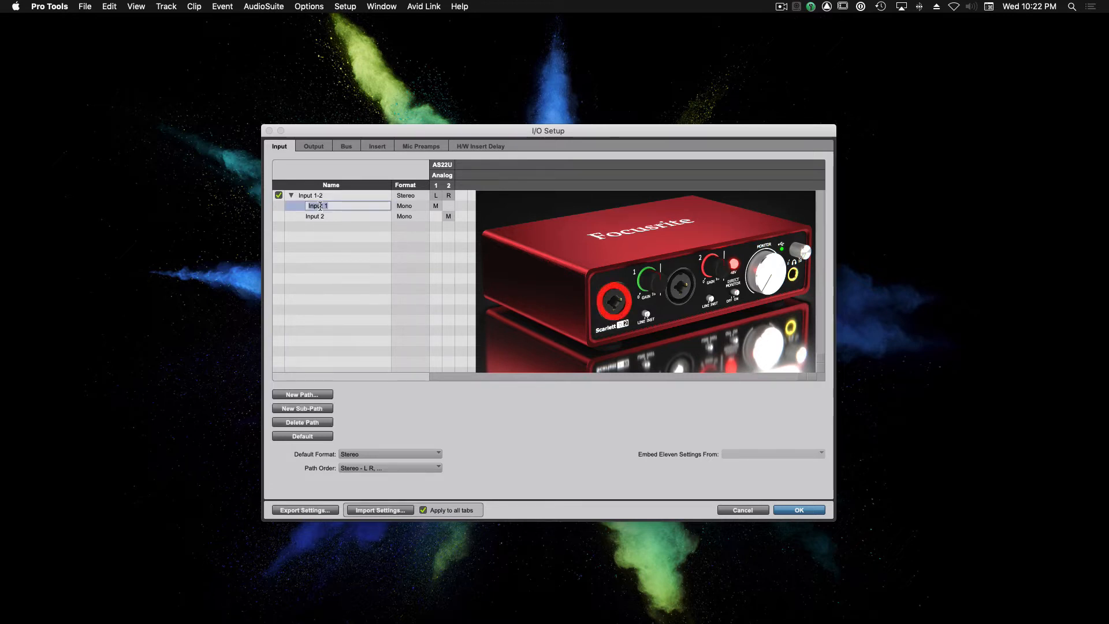
{"action": "type", "text": "Blue Ber"}
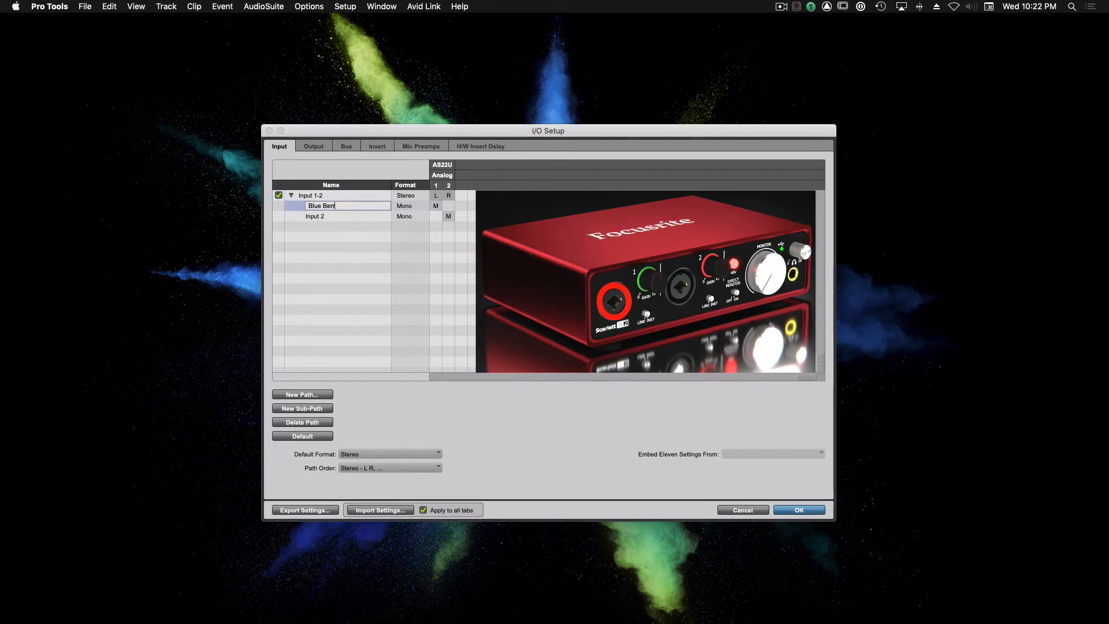
{"action": "left_click", "coordinate": [315, 215]}
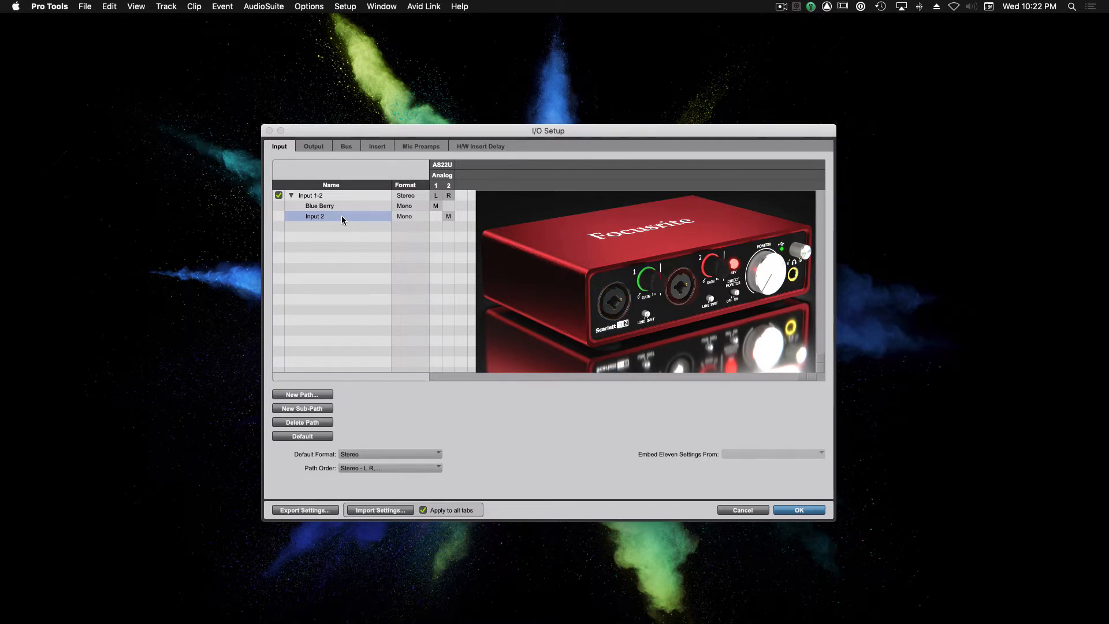
{"action": "double_click", "coordinate": [315, 215]}
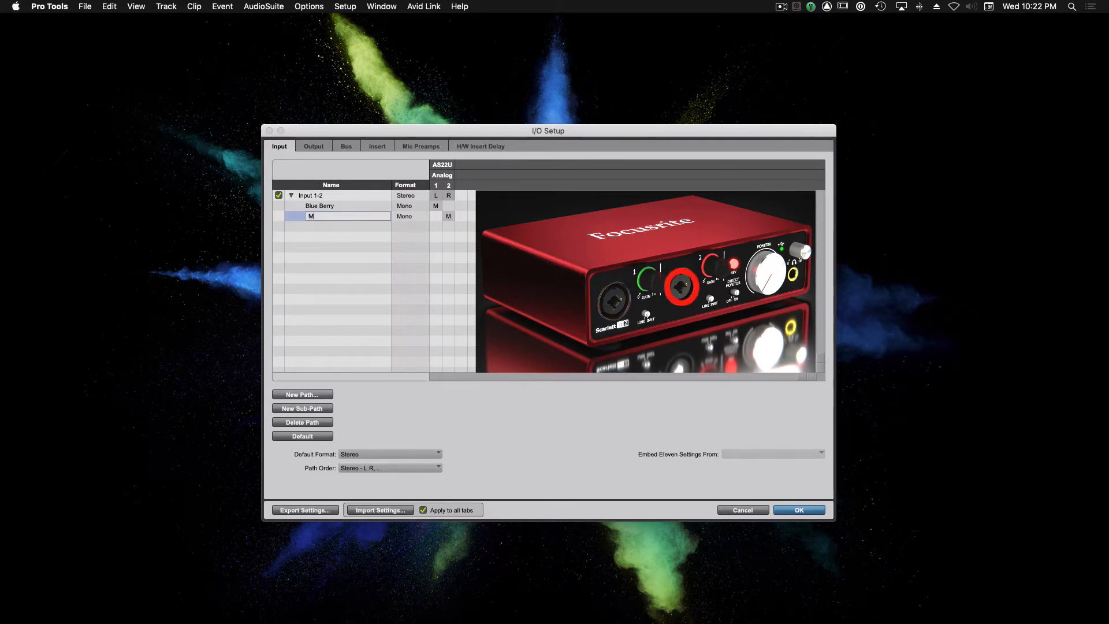
{"action": "type", "text": "XL"}
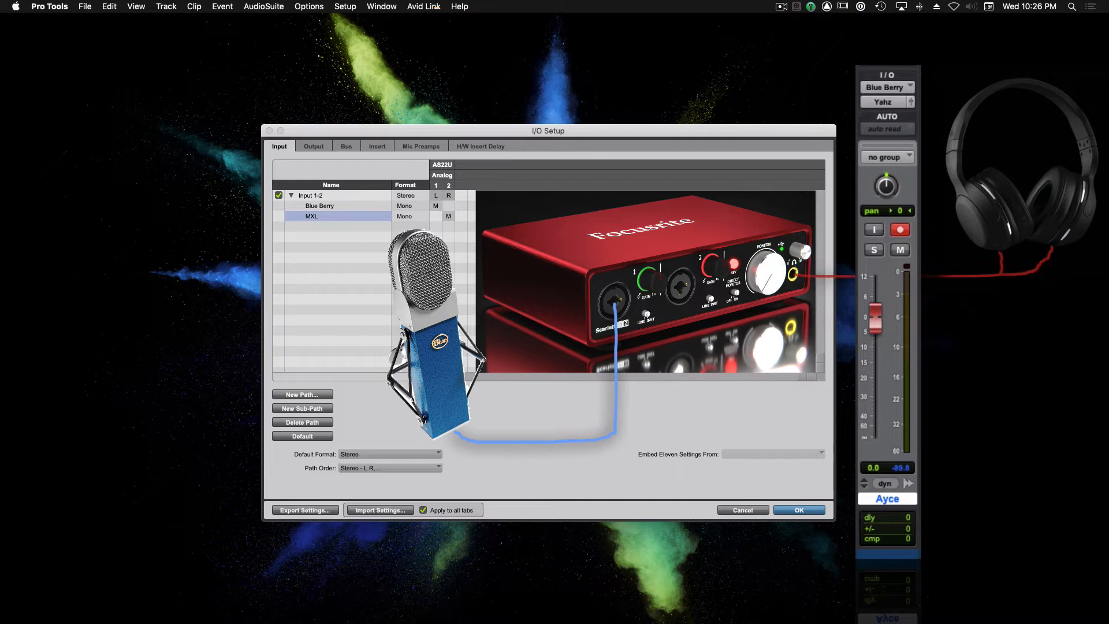
{"action": "left_click", "coordinate": [319, 205]}
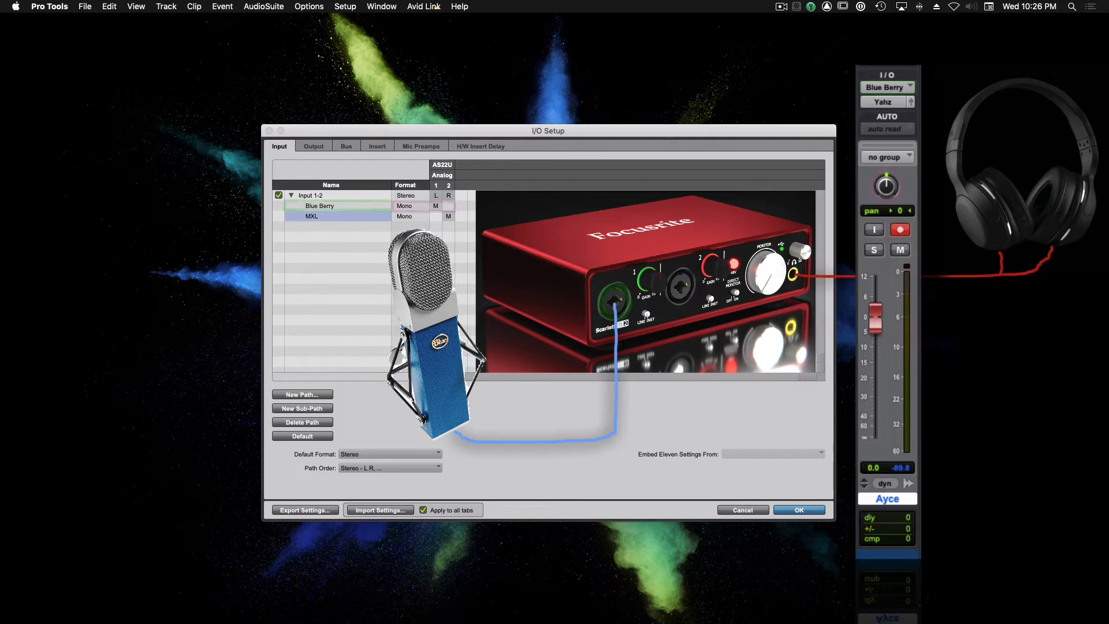
{"action": "left_click", "coordinate": [319, 205]}
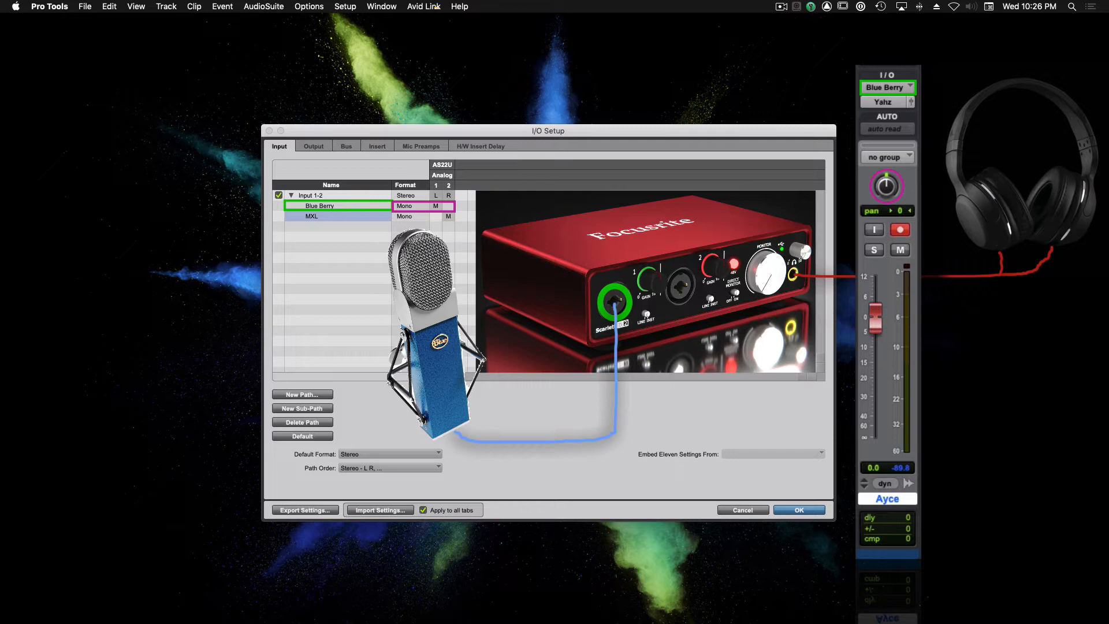
{"action": "mouse_move", "coordinate": [886, 185]}
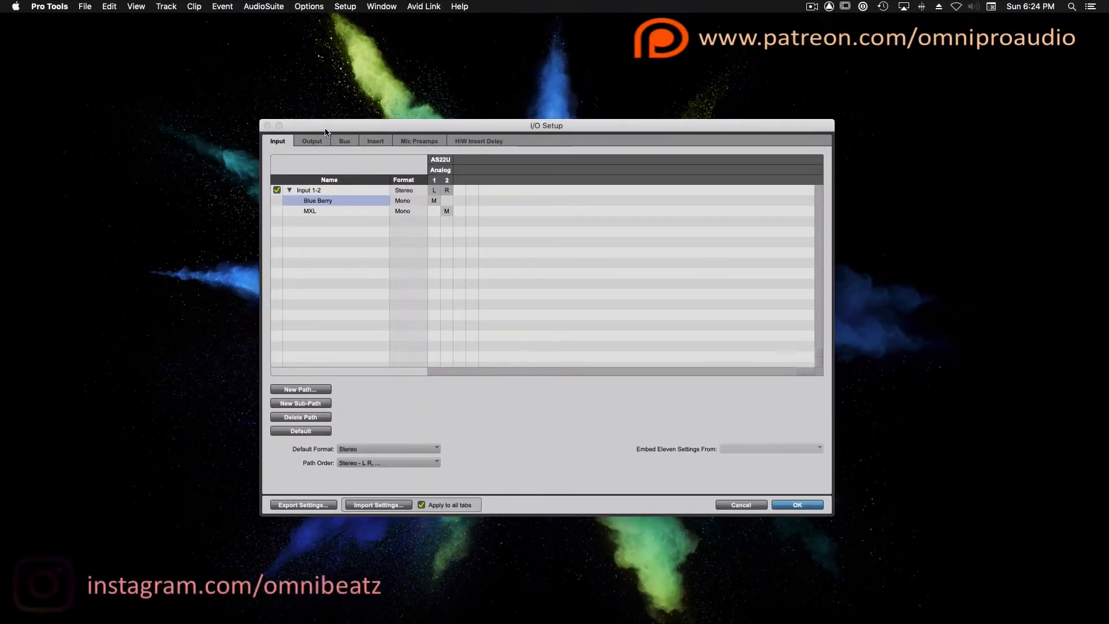
Switch I/O Setup to the Output tab, showing the single stereo Output 1-2 path
{"action": "left_click", "coordinate": [312, 141]}
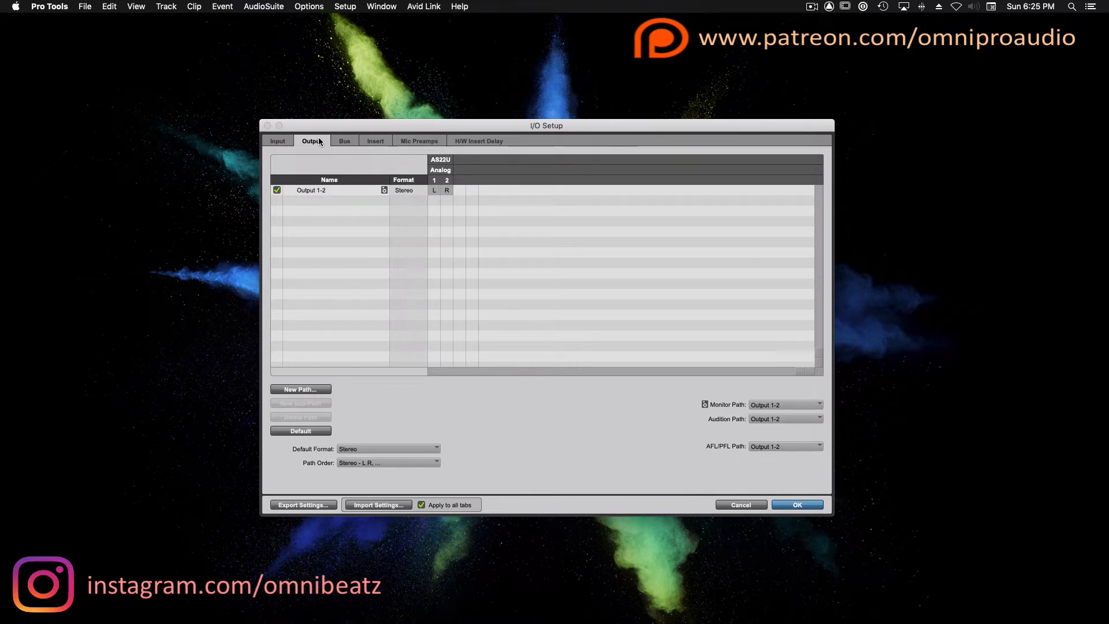
{"action": "left_click", "coordinate": [300, 431]}
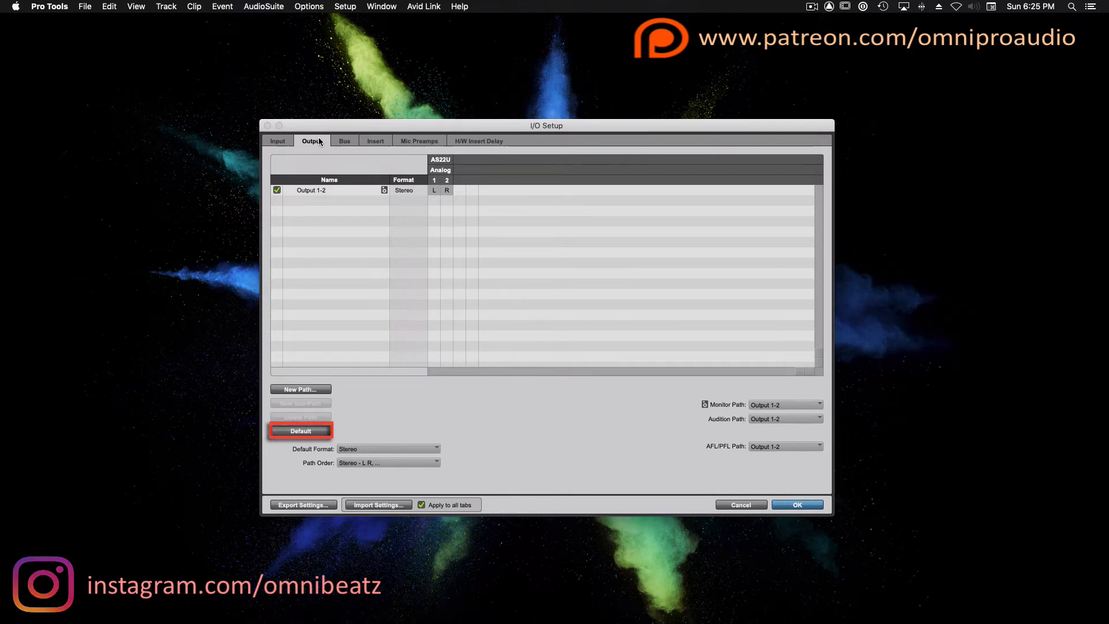
{"action": "left_click", "coordinate": [300, 431]}
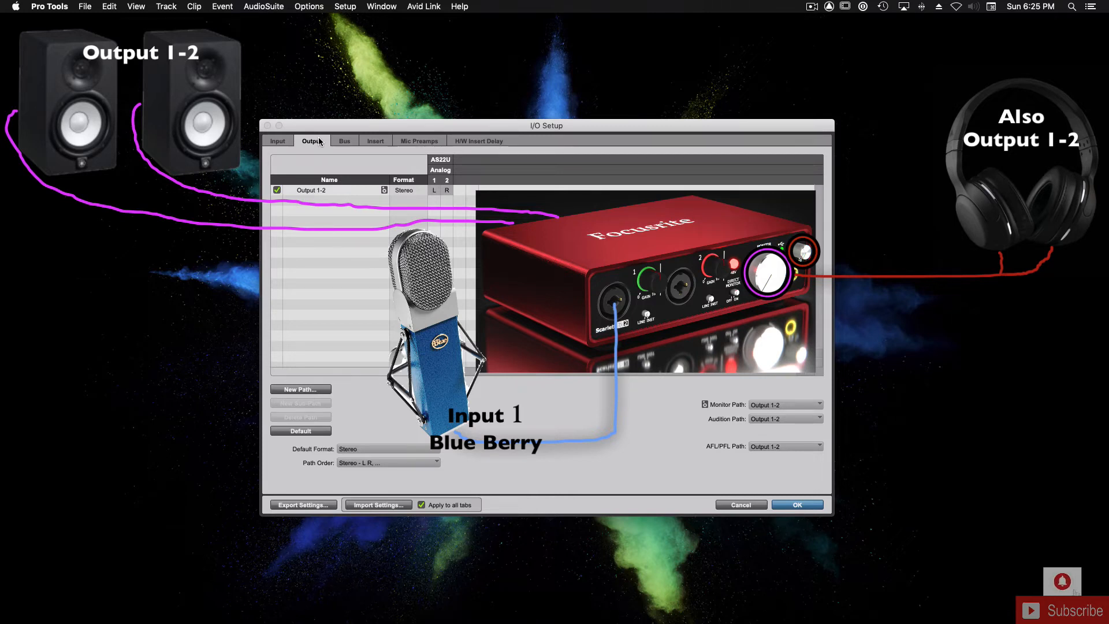
Rename the stereo Output 1-2 path to Yahz
{"action": "left_click", "coordinate": [311, 190]}
{"action": "type", "text": "Y"}
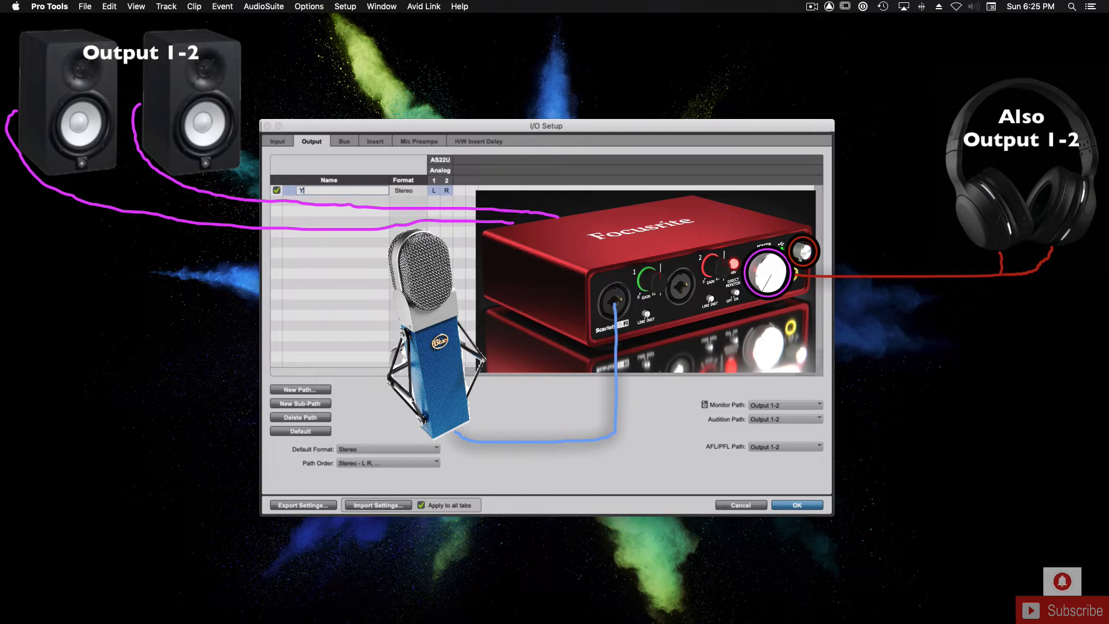
{"action": "type", "text": "ahz"}
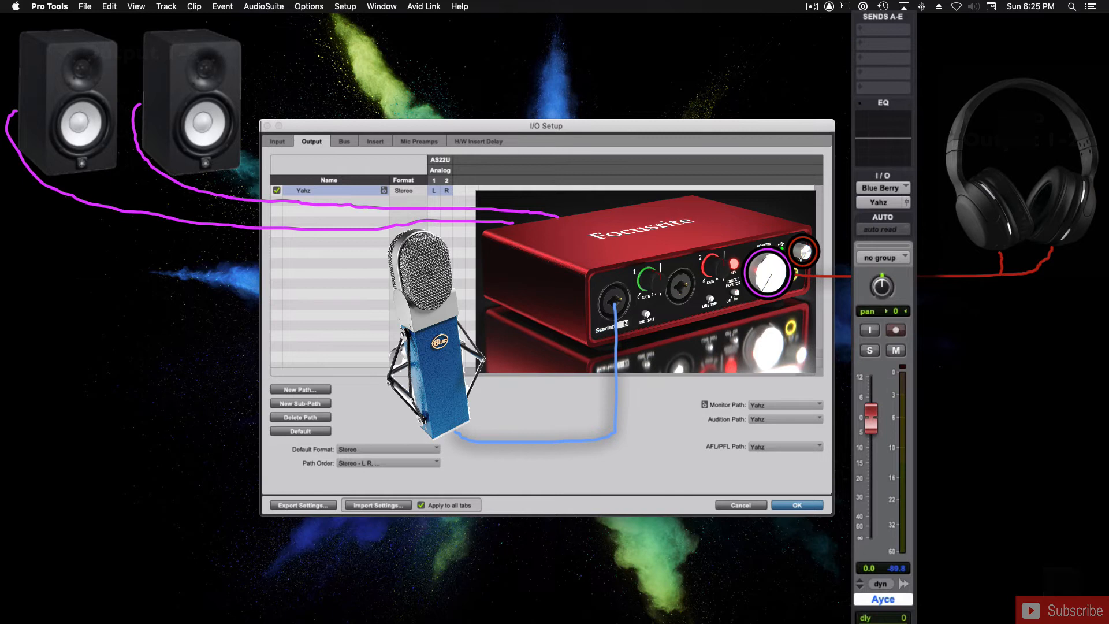
{"action": "left_click", "coordinate": [882, 203]}
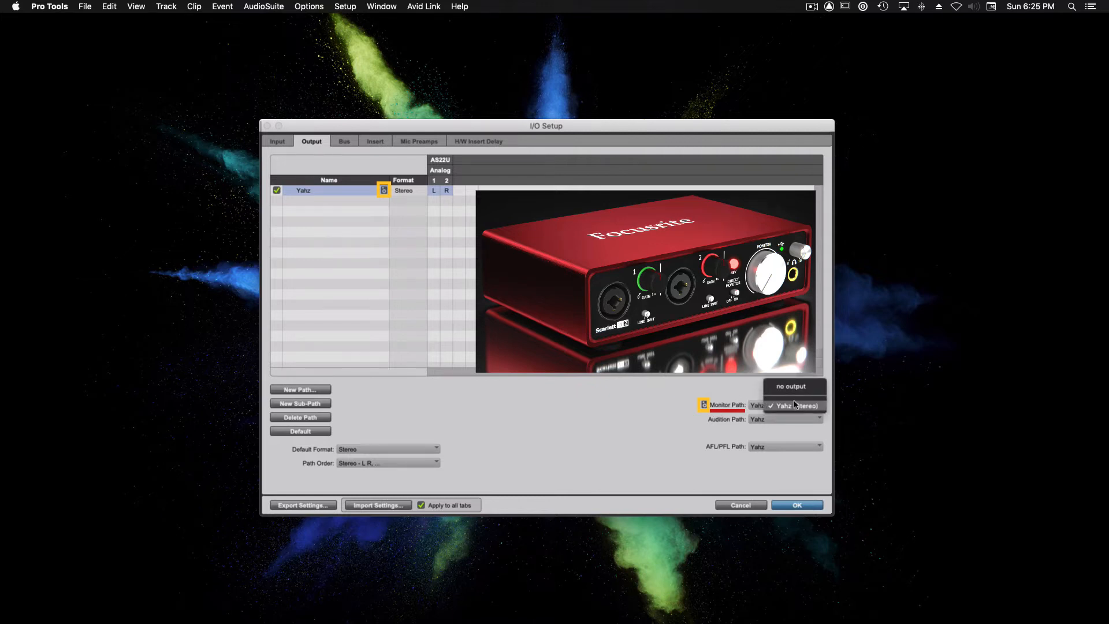
Check that the Monitor and Audition path dropdowns both route to Yahz
{"action": "left_click", "coordinate": [792, 406]}
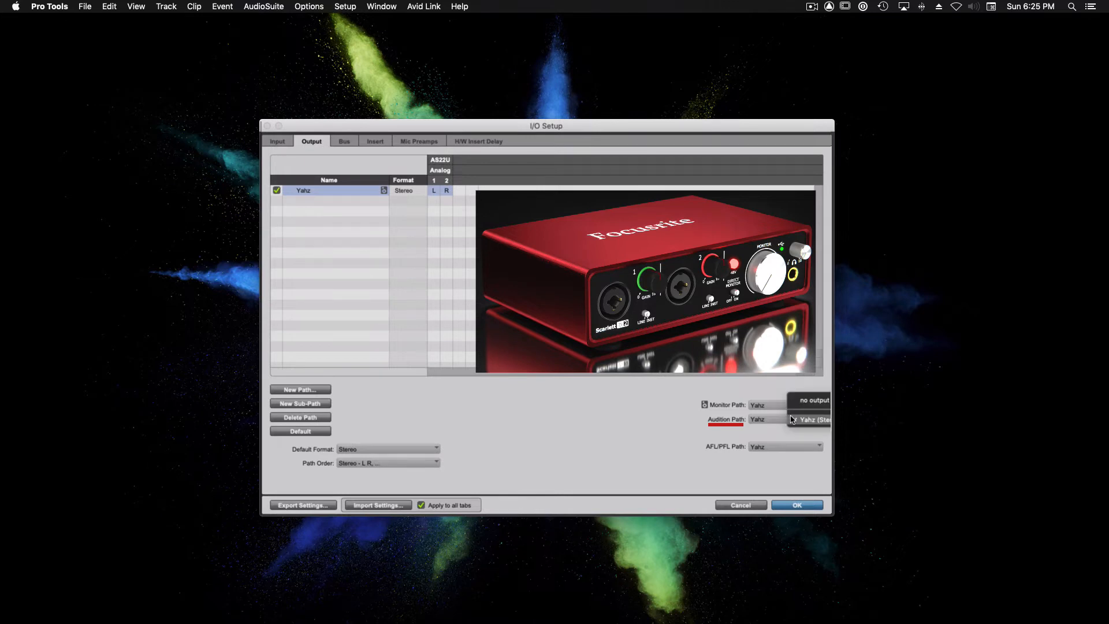
{"action": "left_click", "coordinate": [784, 418]}
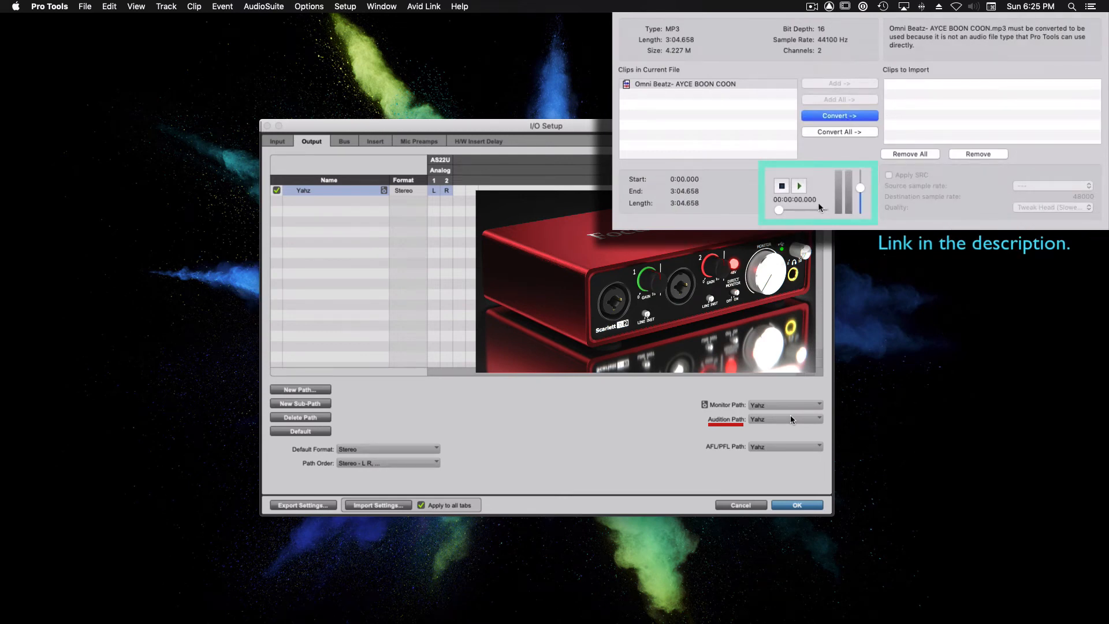
{"action": "left_click", "coordinate": [798, 185]}
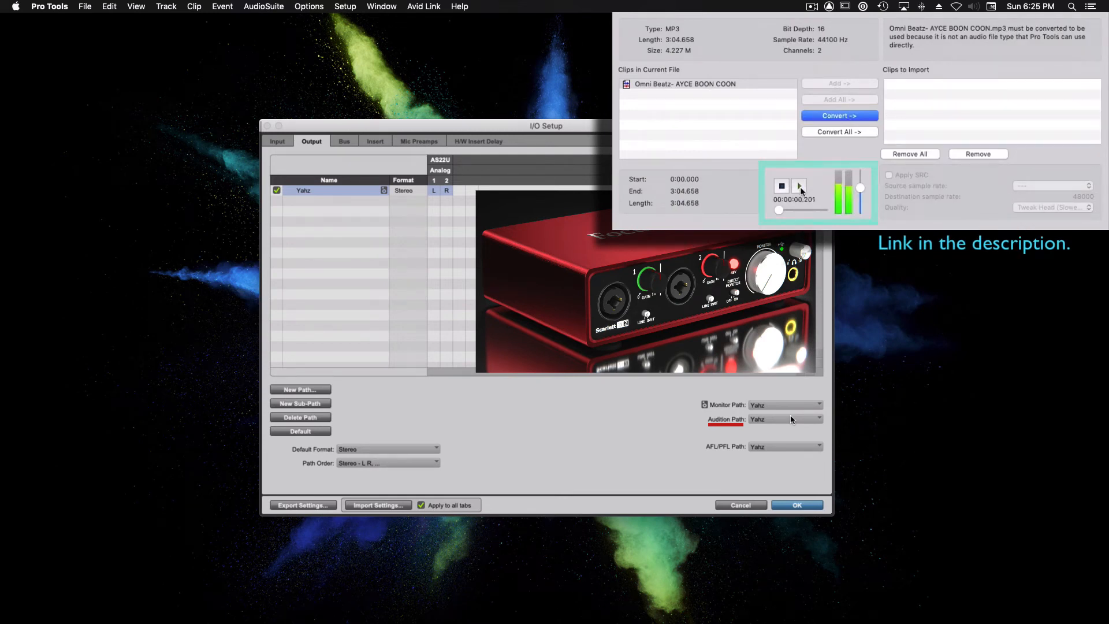
{"action": "left_click", "coordinate": [799, 186]}
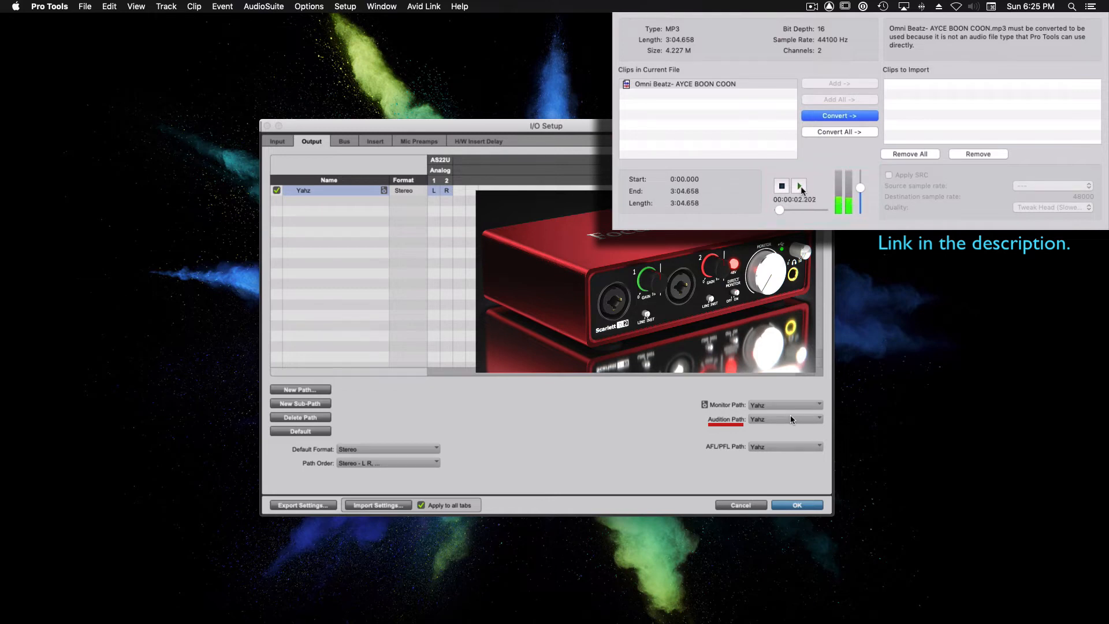
{"action": "left_click", "coordinate": [799, 186]}
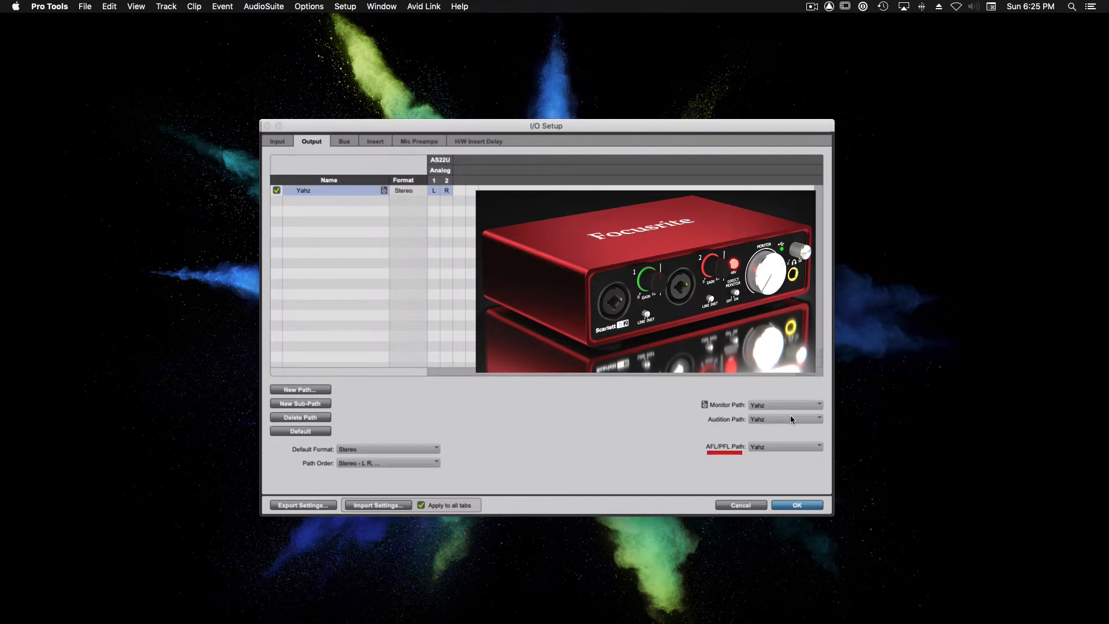
{"action": "left_click", "coordinate": [816, 446]}
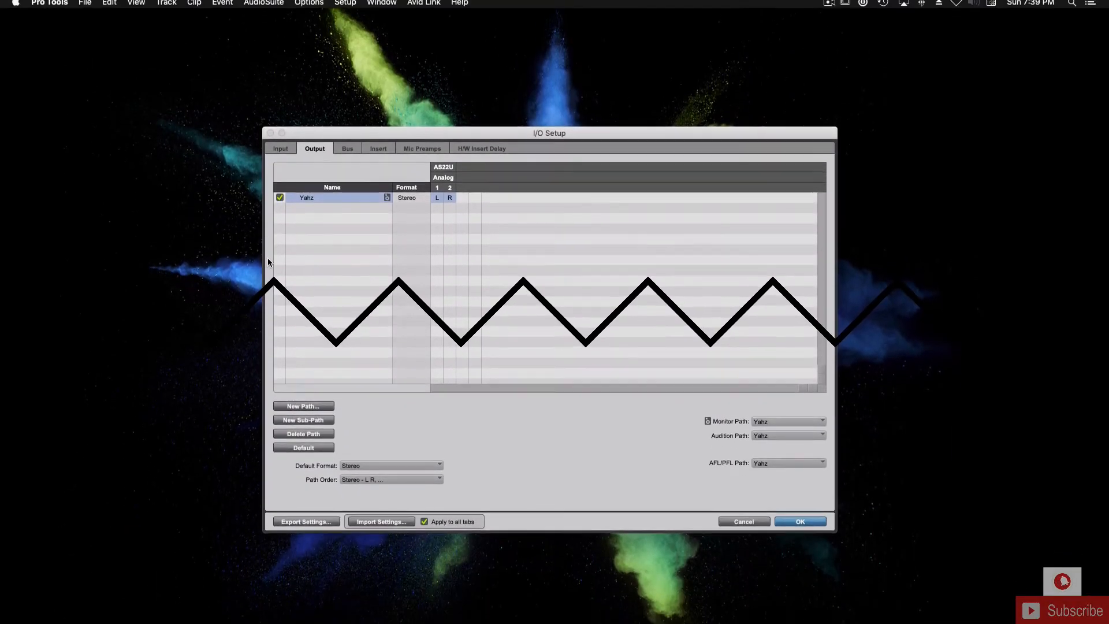
Show the Bus tab with Yahz and Buses 1-2 to 23-24, toggling Bus 1-2 off and on
{"action": "left_click", "coordinate": [347, 153]}
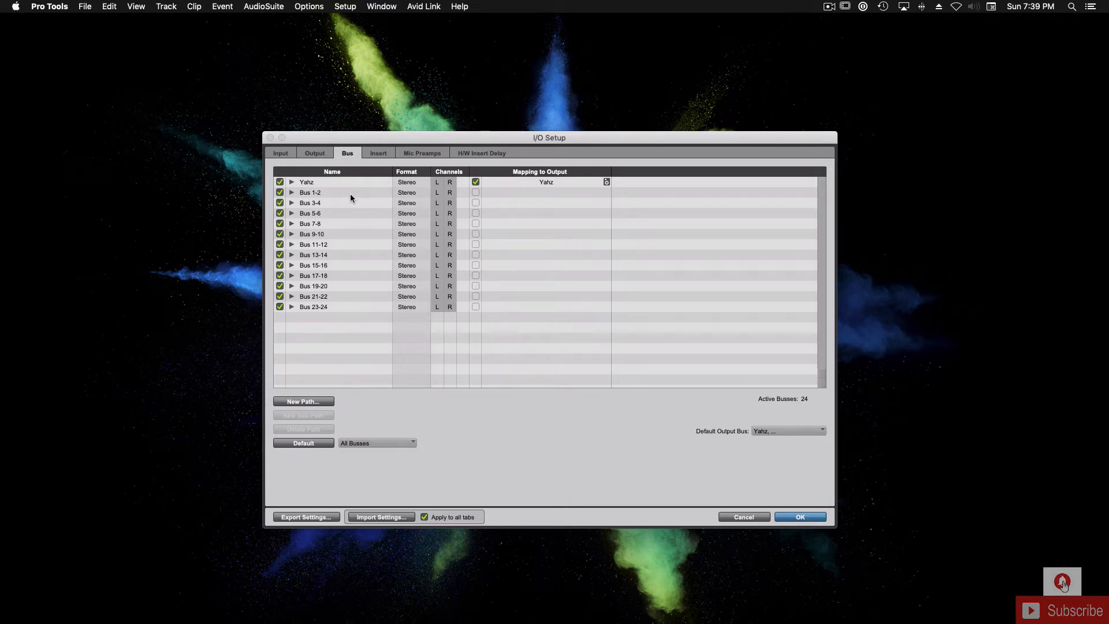
{"action": "left_click", "coordinate": [302, 443]}
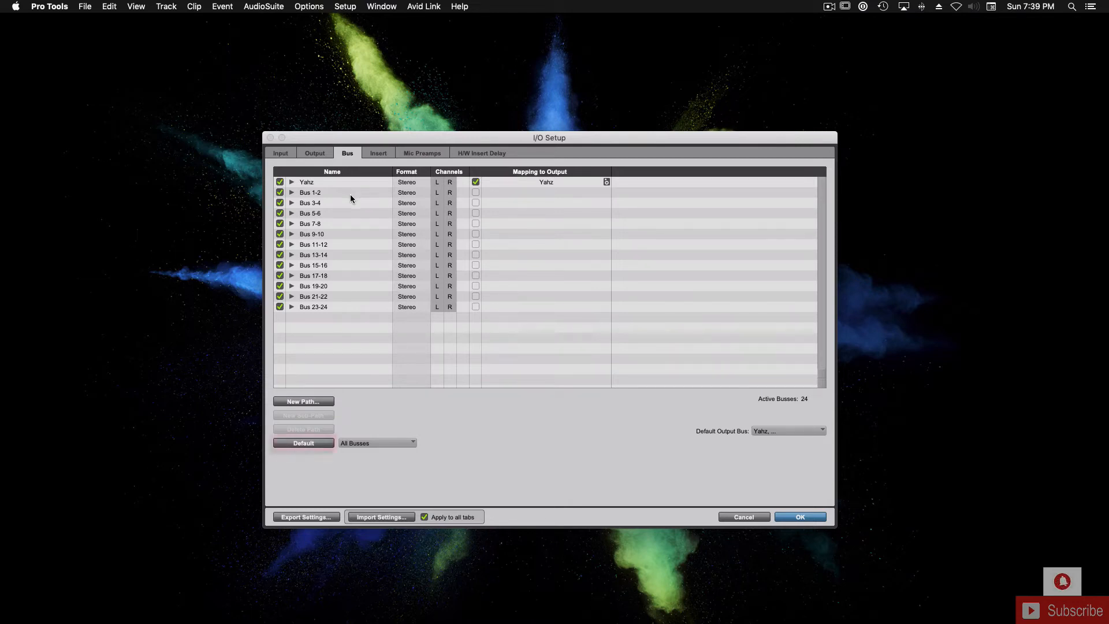
{"action": "left_click", "coordinate": [303, 443]}
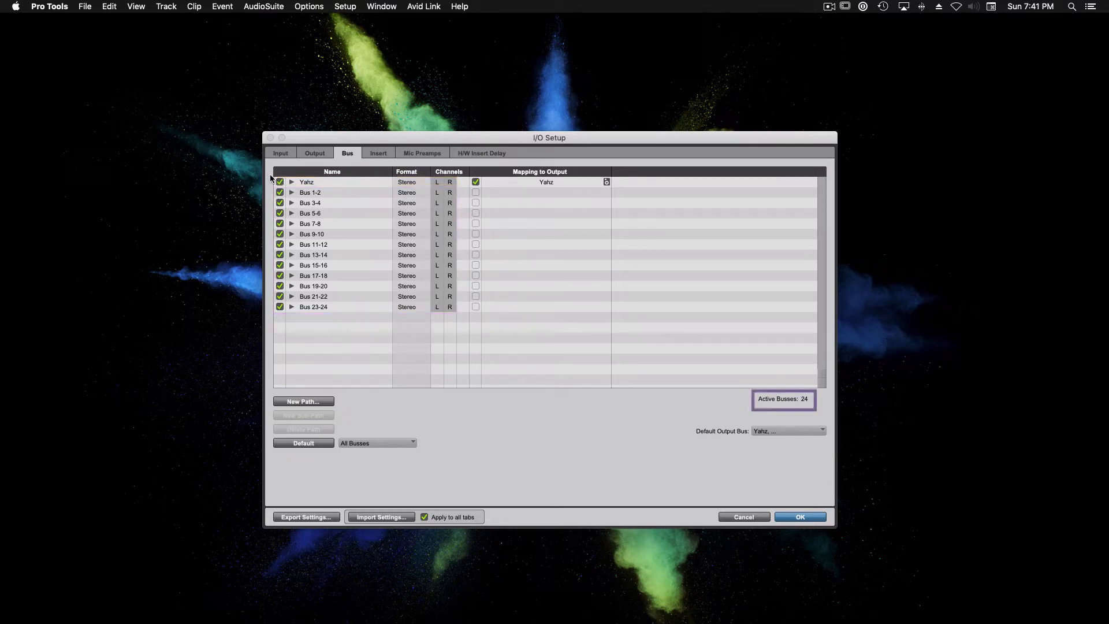
{"action": "left_click", "coordinate": [280, 193]}
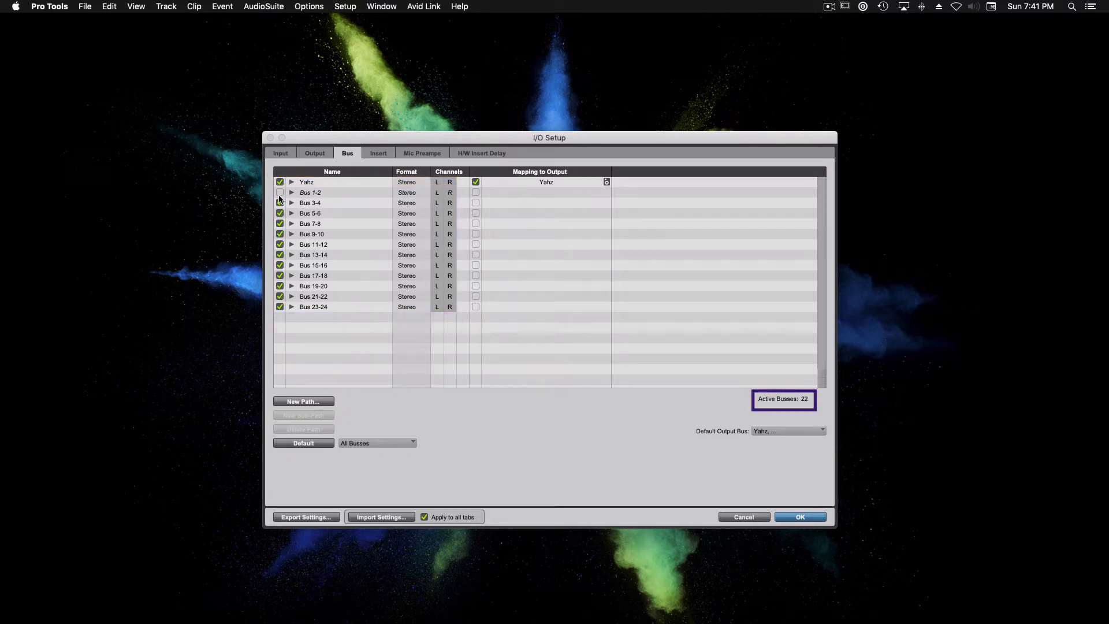
{"action": "left_click", "coordinate": [279, 192]}
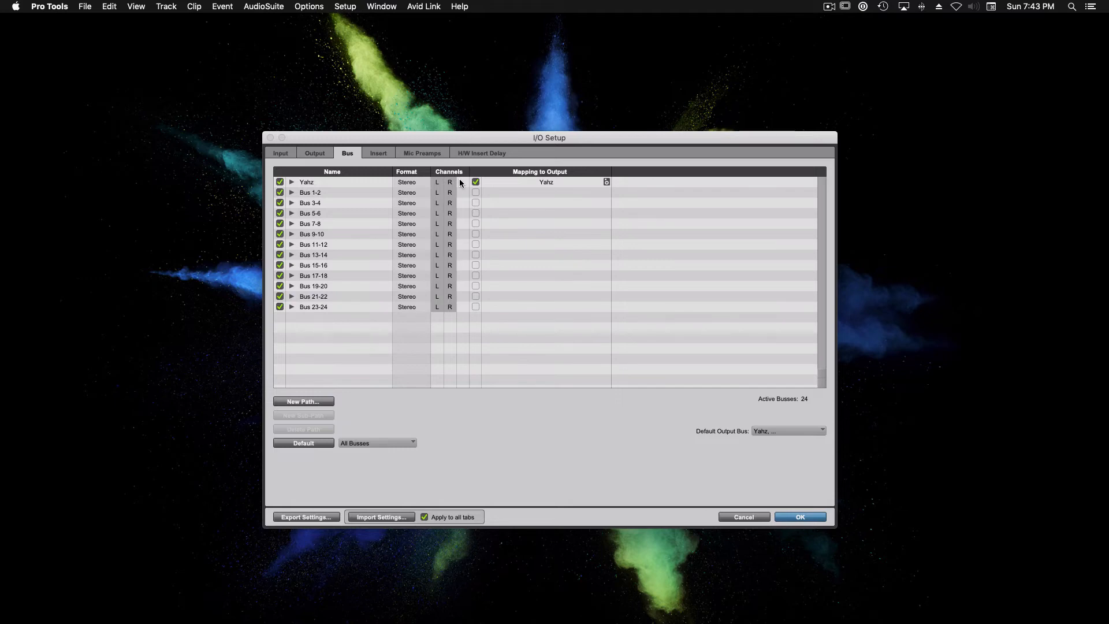
{"action": "left_click", "coordinate": [309, 191]}
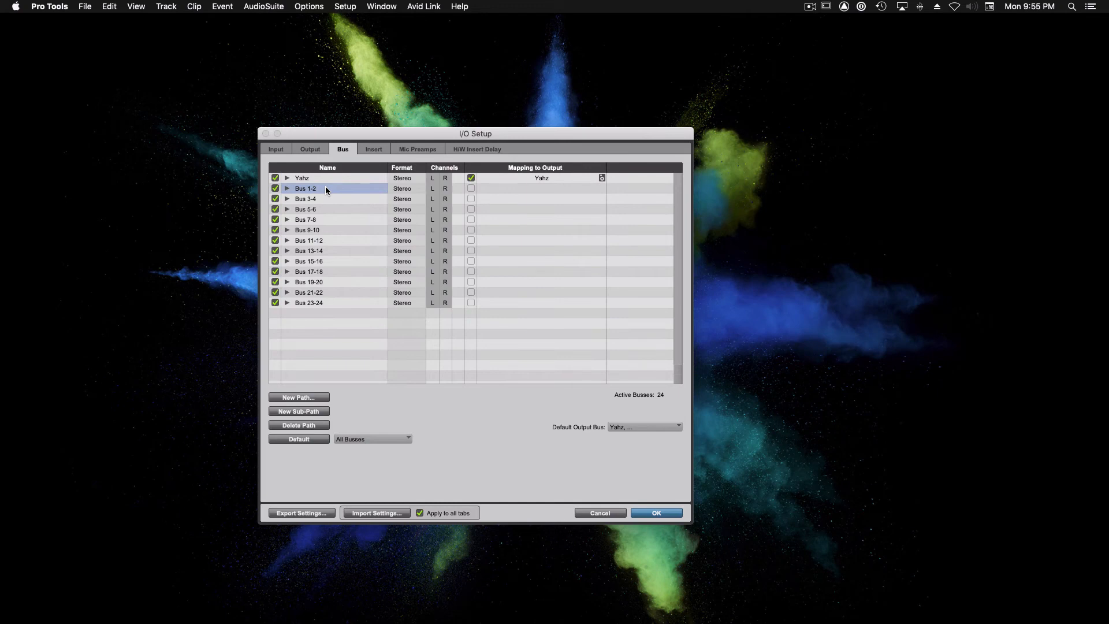
{"action": "type", "text": "Reverb"}
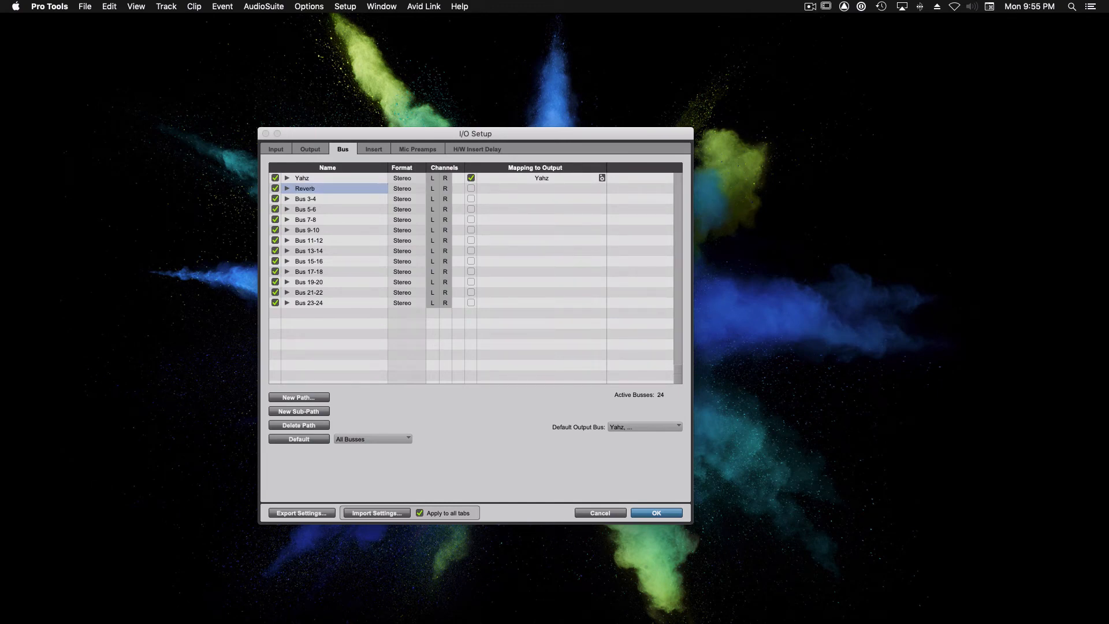
{"action": "left_click", "coordinate": [330, 199]}
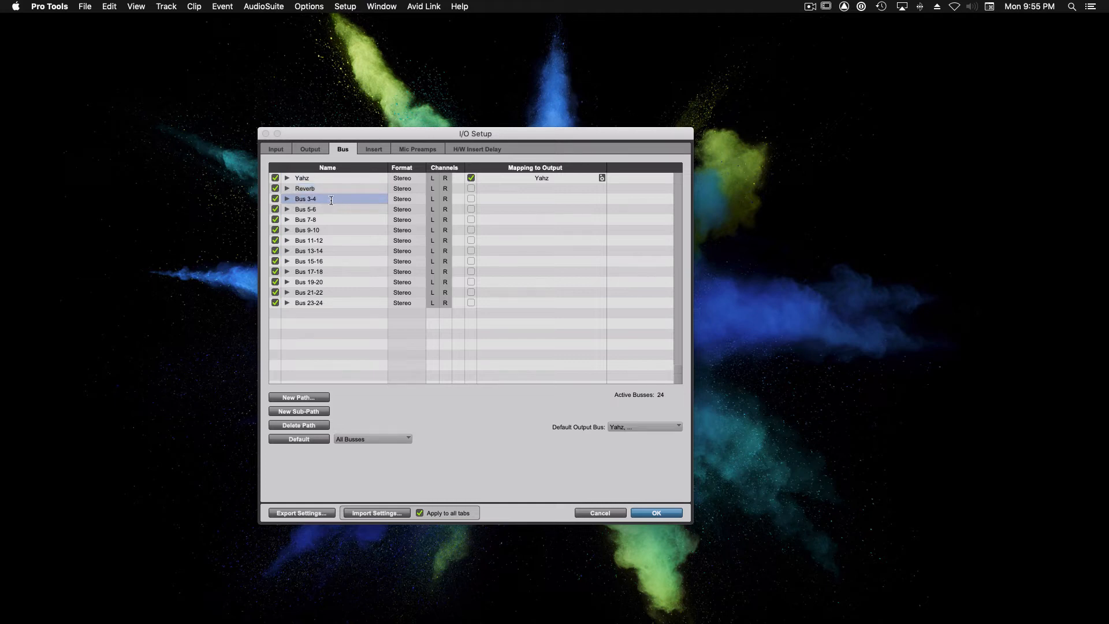
{"action": "type", "text": "Delay"}
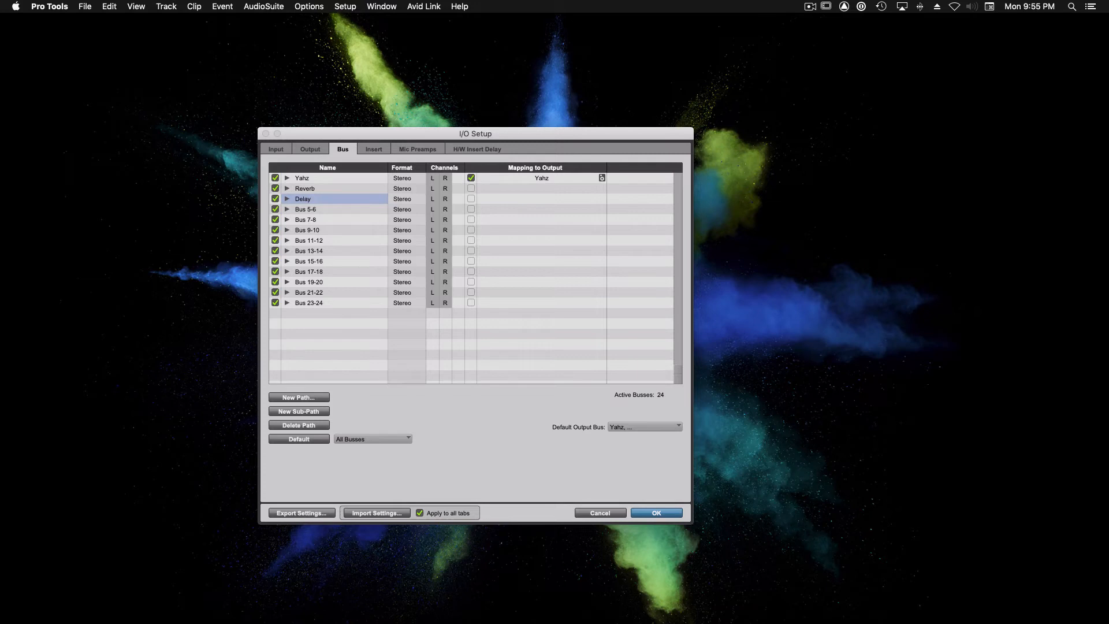
{"action": "double_click", "coordinate": [309, 209]}
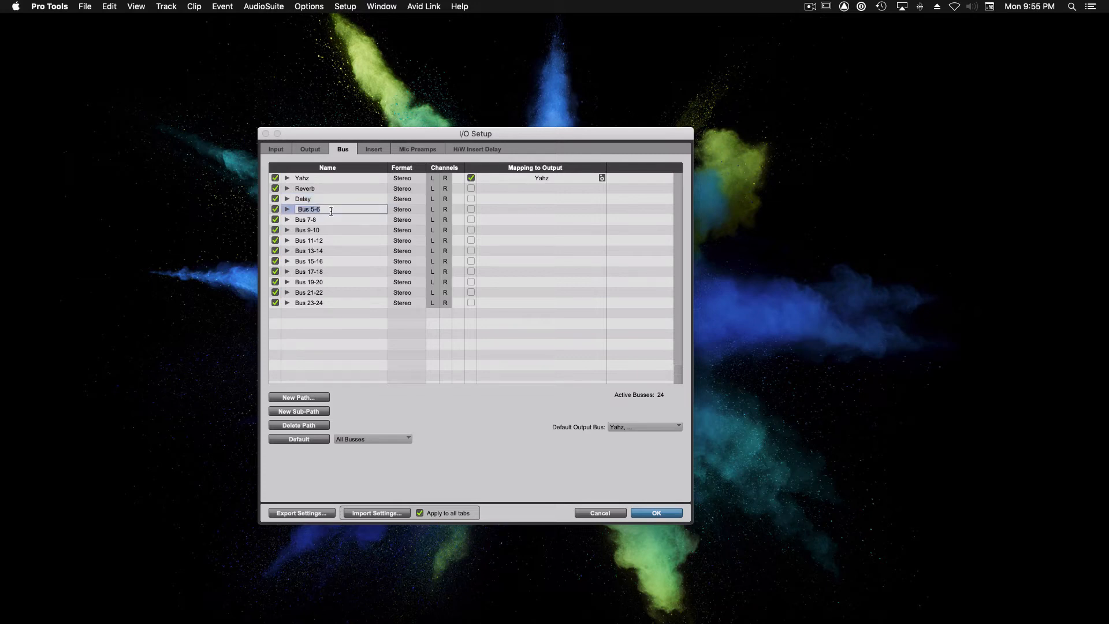
{"action": "type", "text": "Chorus"}
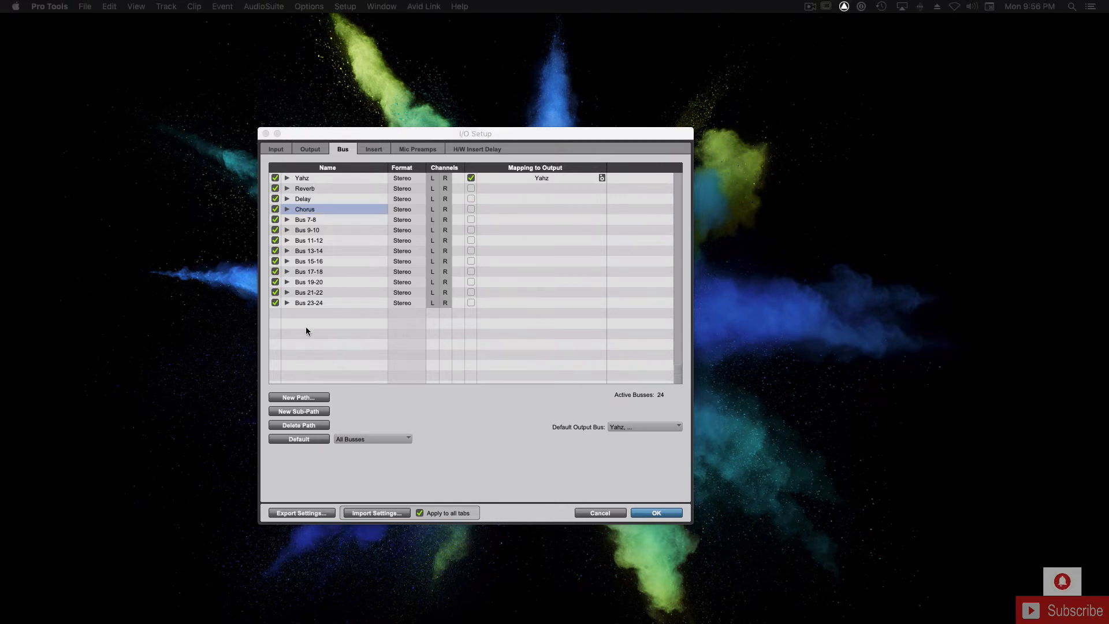
{"action": "mouse_move", "coordinate": [359, 406]}
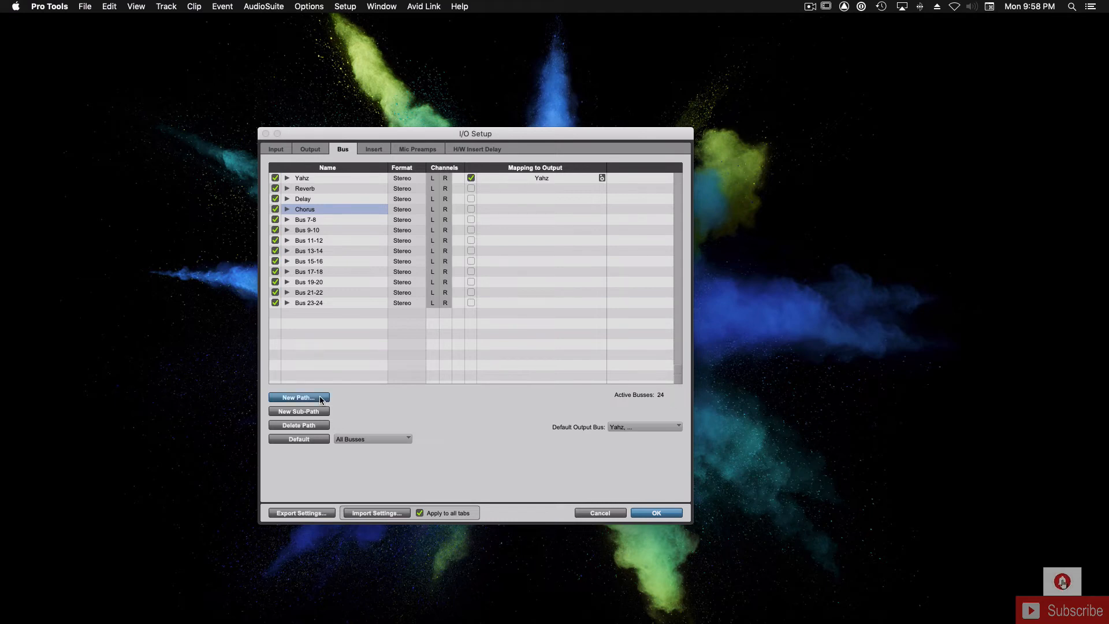
{"action": "left_click", "coordinate": [298, 397]}
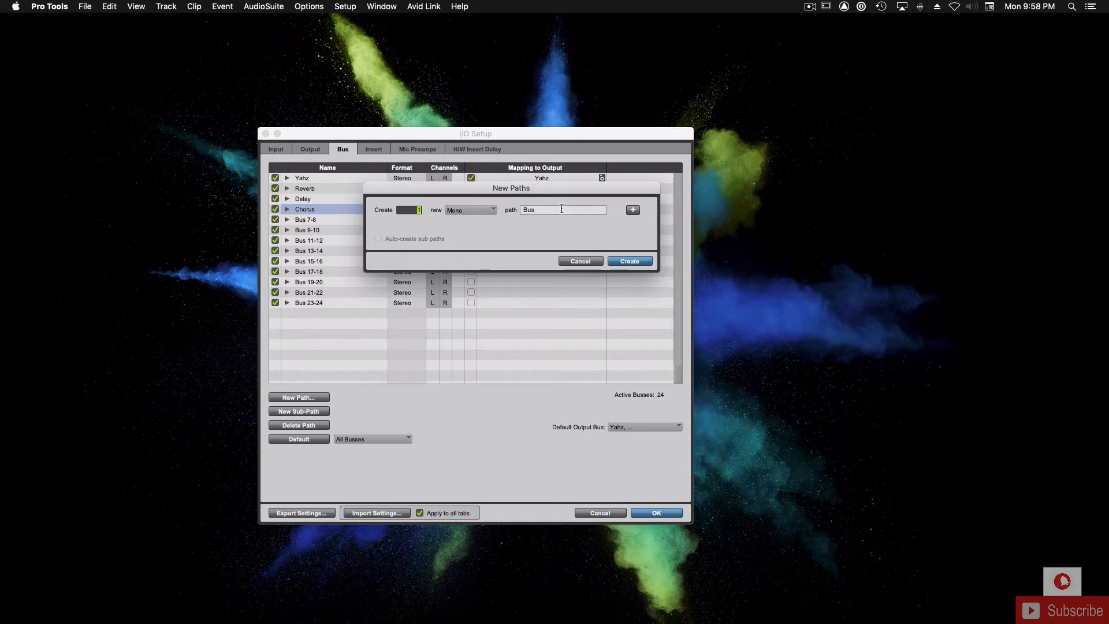
{"action": "left_click", "coordinate": [579, 260]}
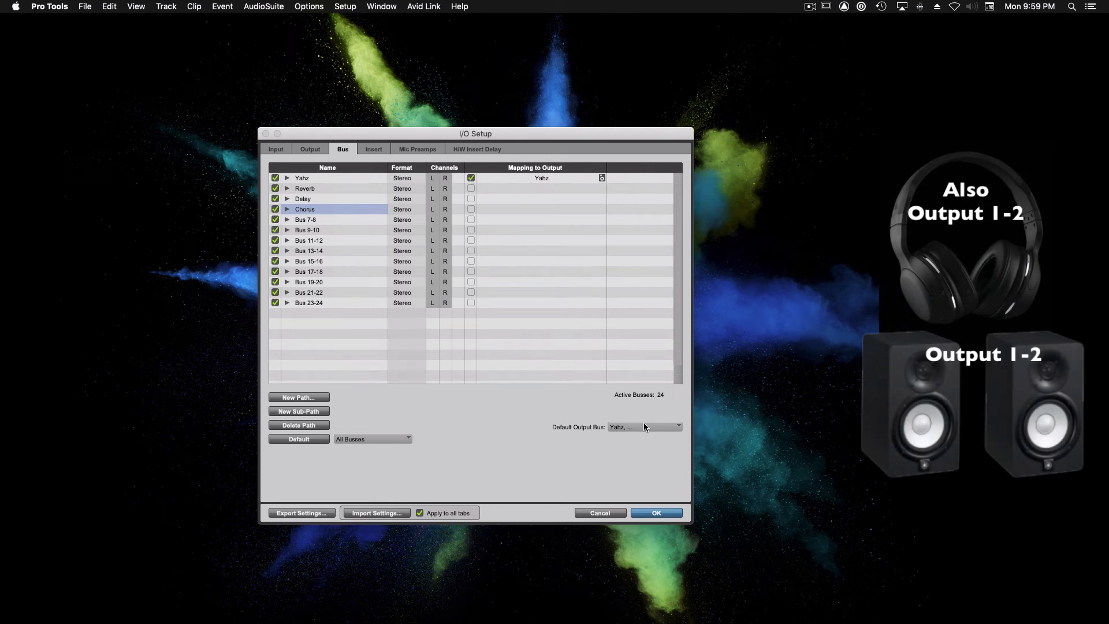
{"action": "left_click", "coordinate": [642, 426]}
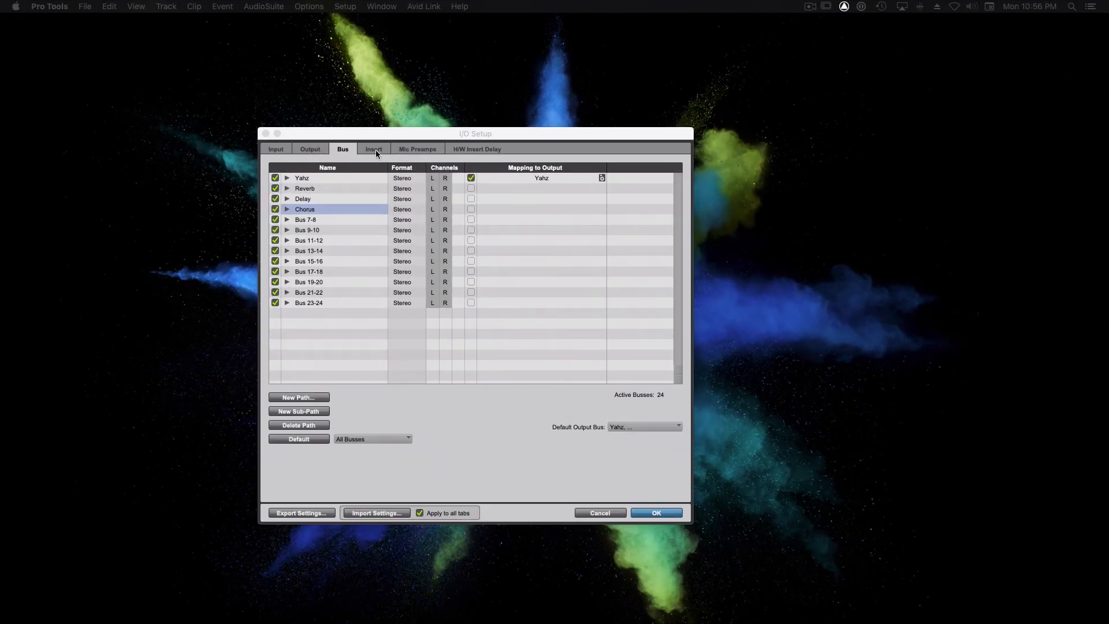
View the Insert paths, then return to Output paths showing the single Yahz output
{"action": "left_click", "coordinate": [372, 149]}
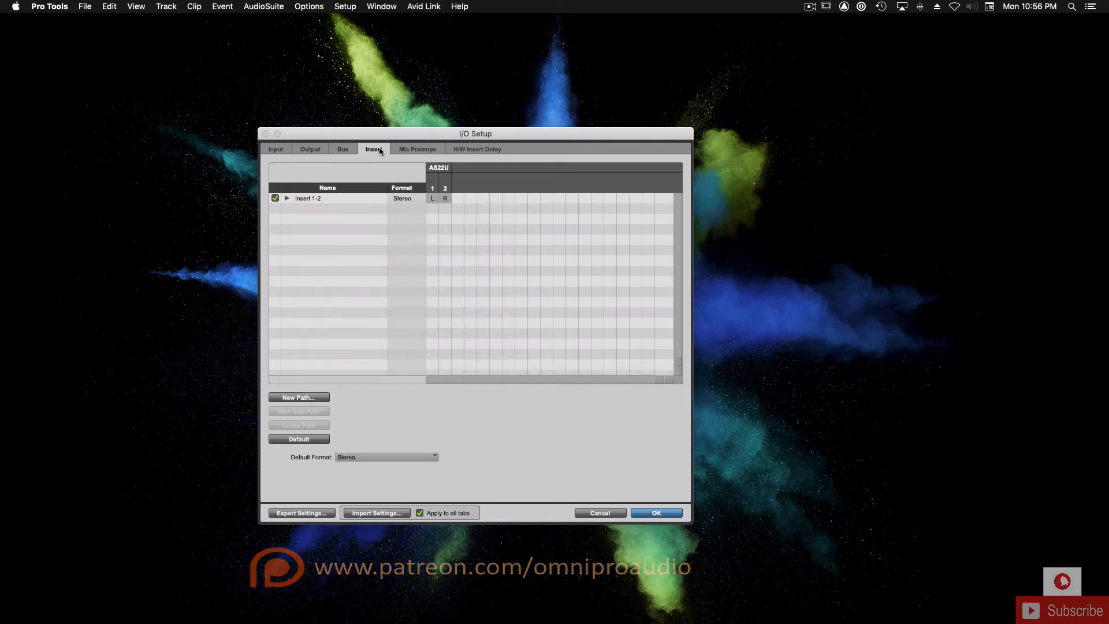
{"action": "left_click", "coordinate": [287, 198]}
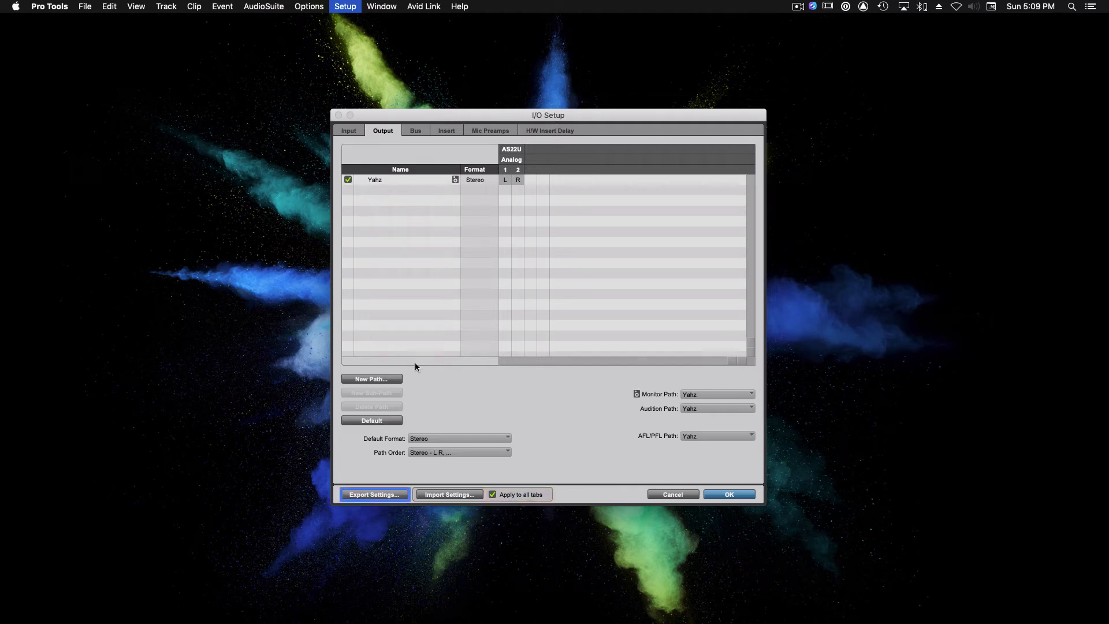
Export the I/O settings as 'Omni Pro Audio' and close I/O Setup with OK
{"action": "left_click", "coordinate": [374, 494]}
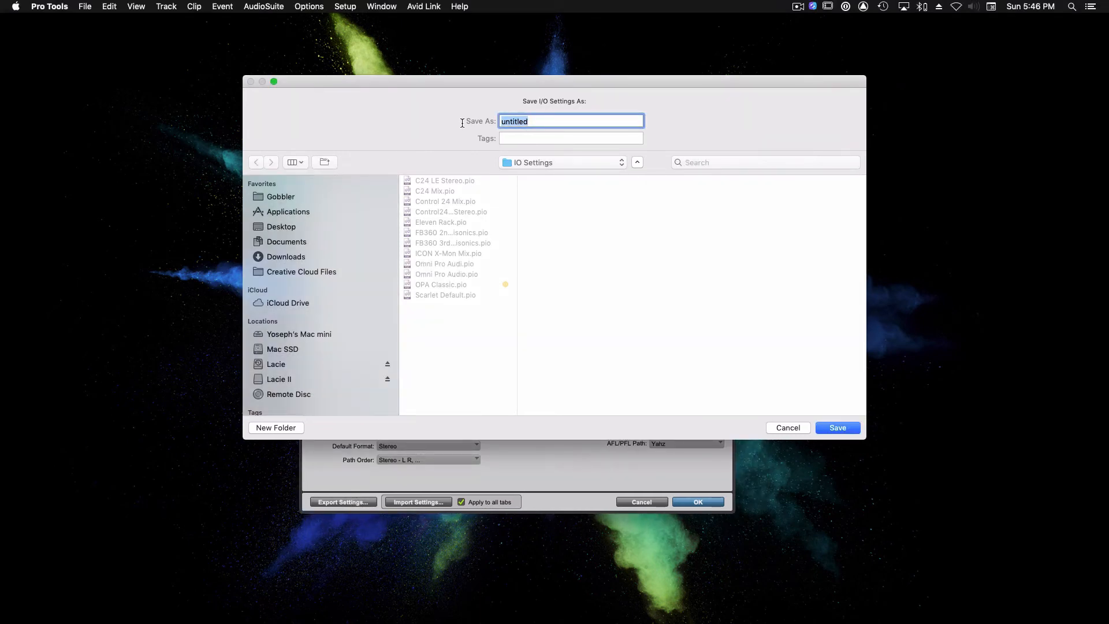
{"action": "type", "text": "Omni Pro Audio"}
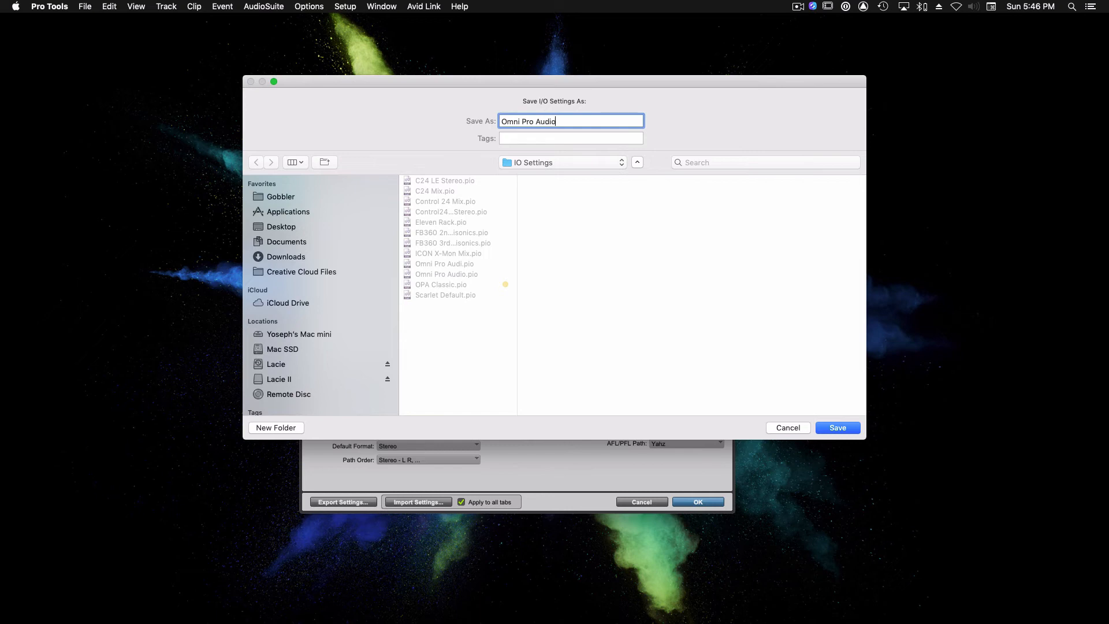
{"action": "left_click", "coordinate": [838, 427]}
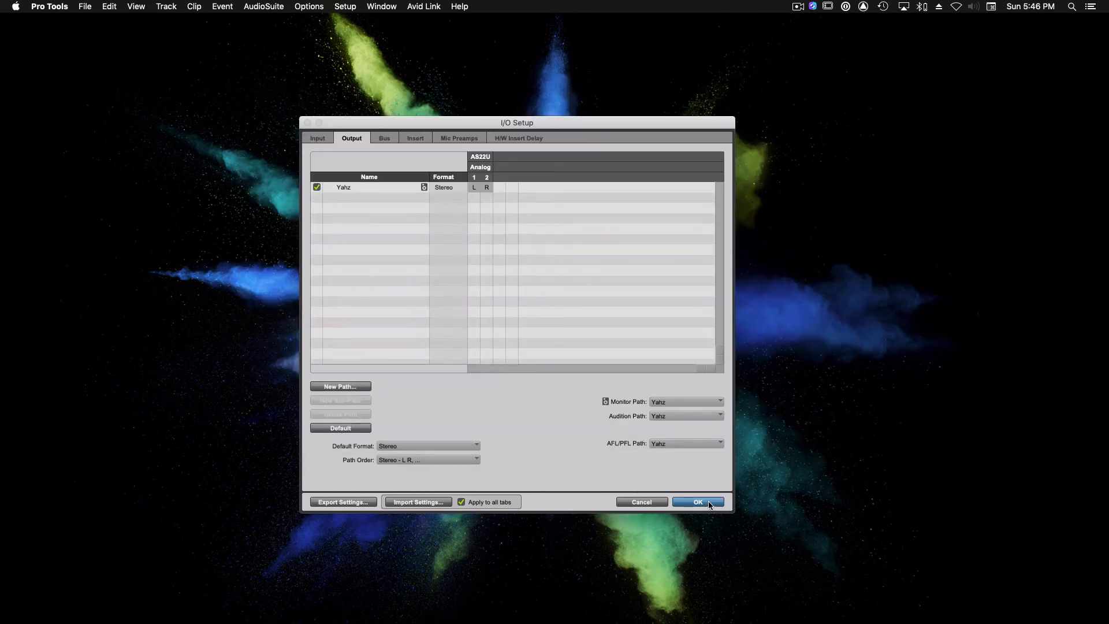
{"action": "left_click", "coordinate": [696, 501]}
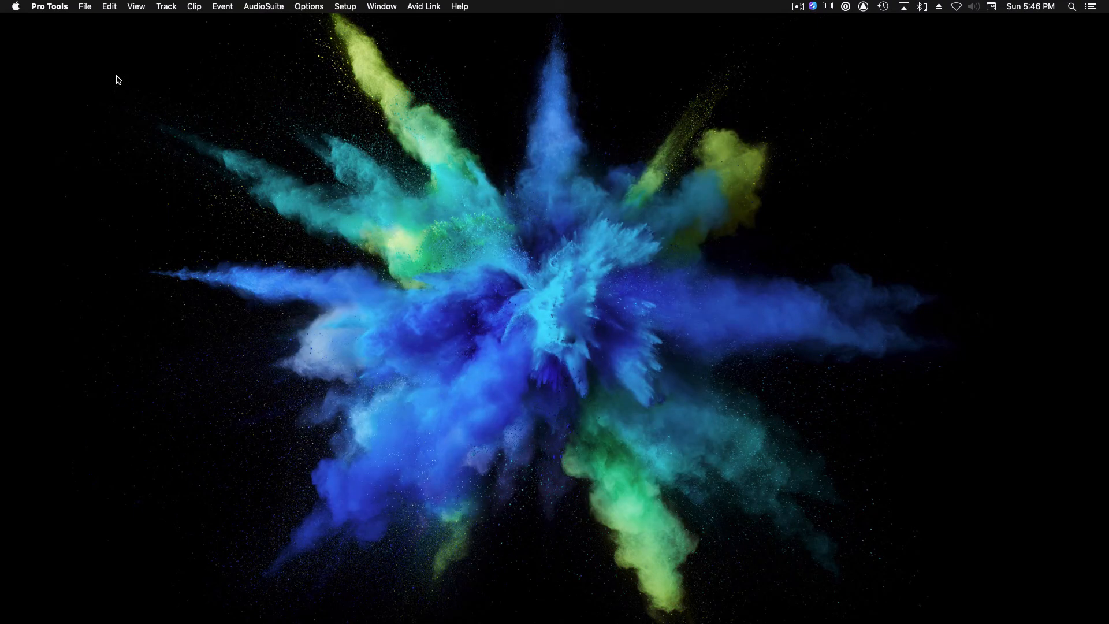
Quit Pro Tools from the Pro Tools menu
{"action": "left_click", "coordinate": [48, 6]}
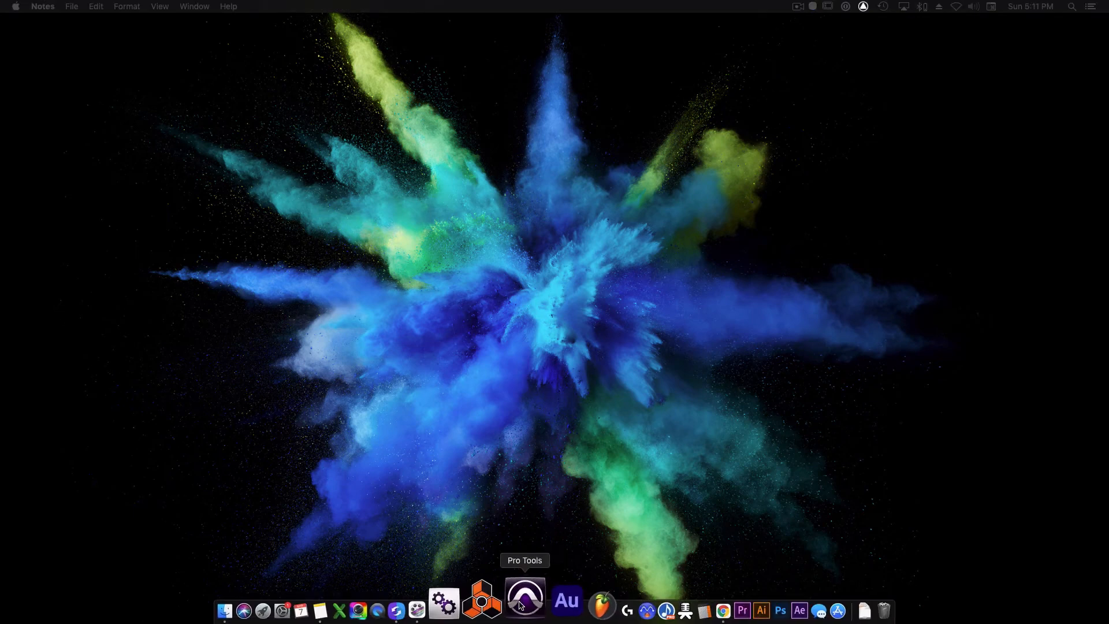
{"action": "mouse_move", "coordinate": [548, 212]}
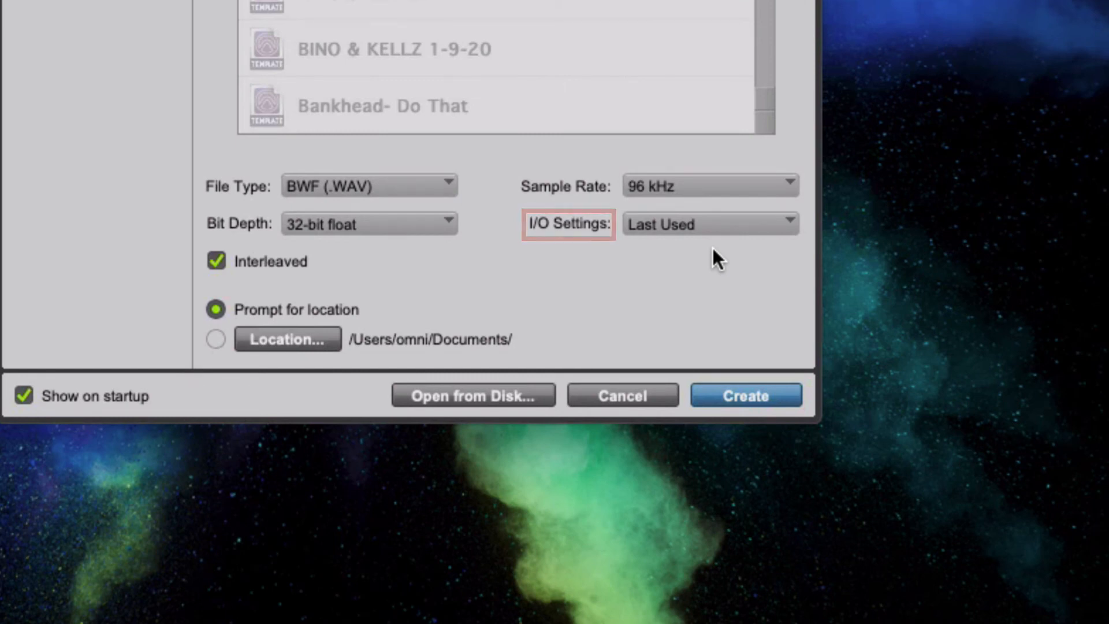
Pick Omni Pro Audio as the Dashboard's I/O Settings preset and view recent sessions
{"action": "left_click", "coordinate": [706, 224]}
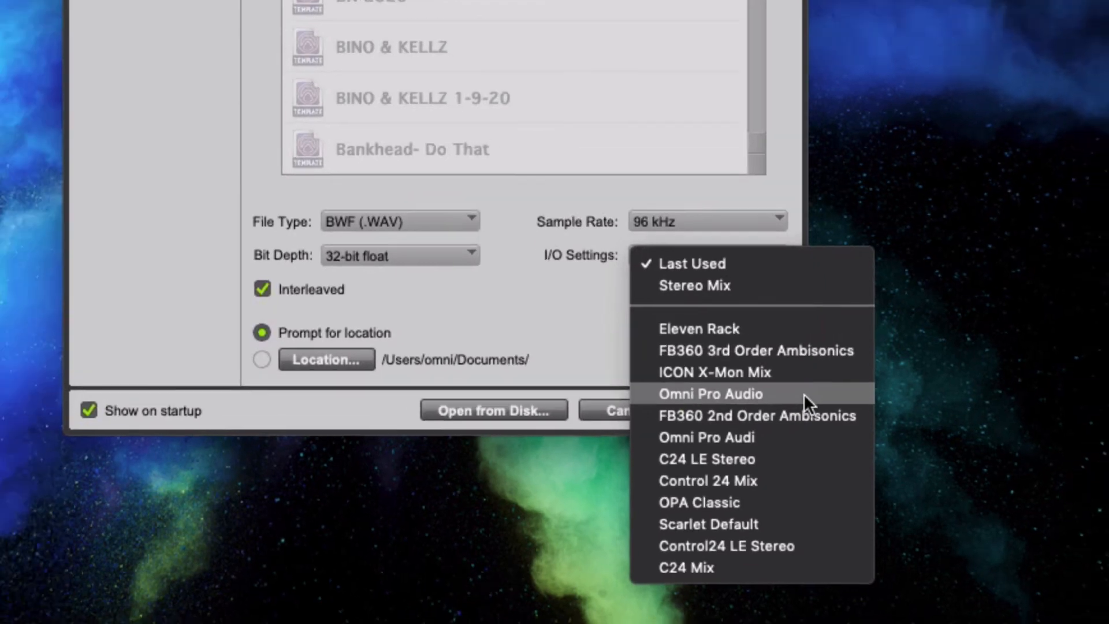
{"action": "left_click", "coordinate": [709, 394]}
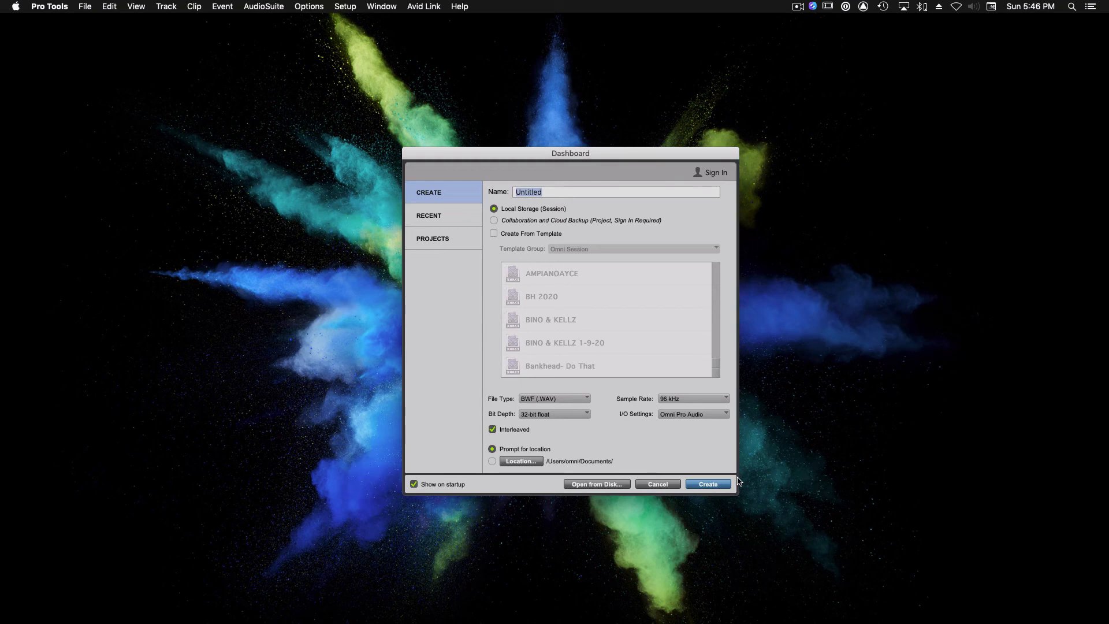
{"action": "left_click", "coordinate": [428, 215]}
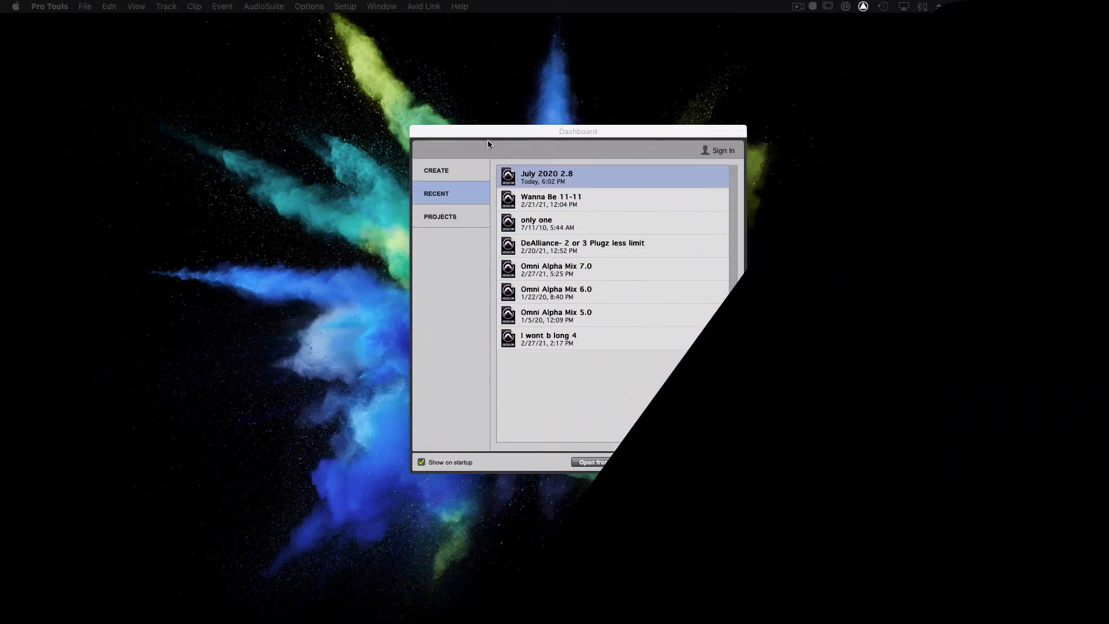
{"action": "left_click", "coordinate": [437, 170]}
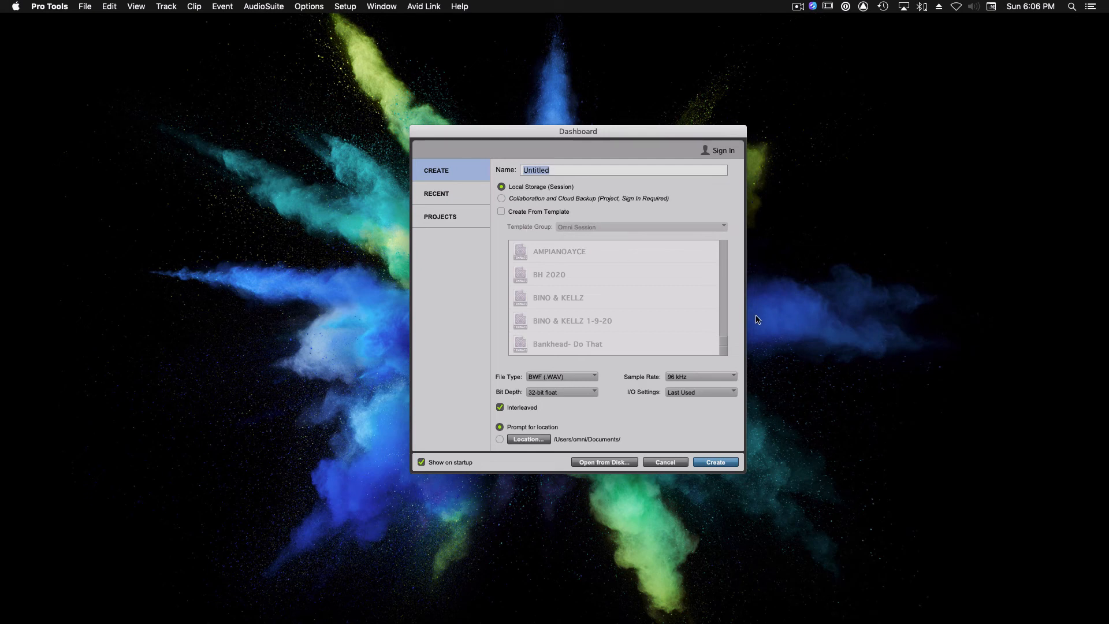
{"action": "left_click", "coordinate": [436, 193]}
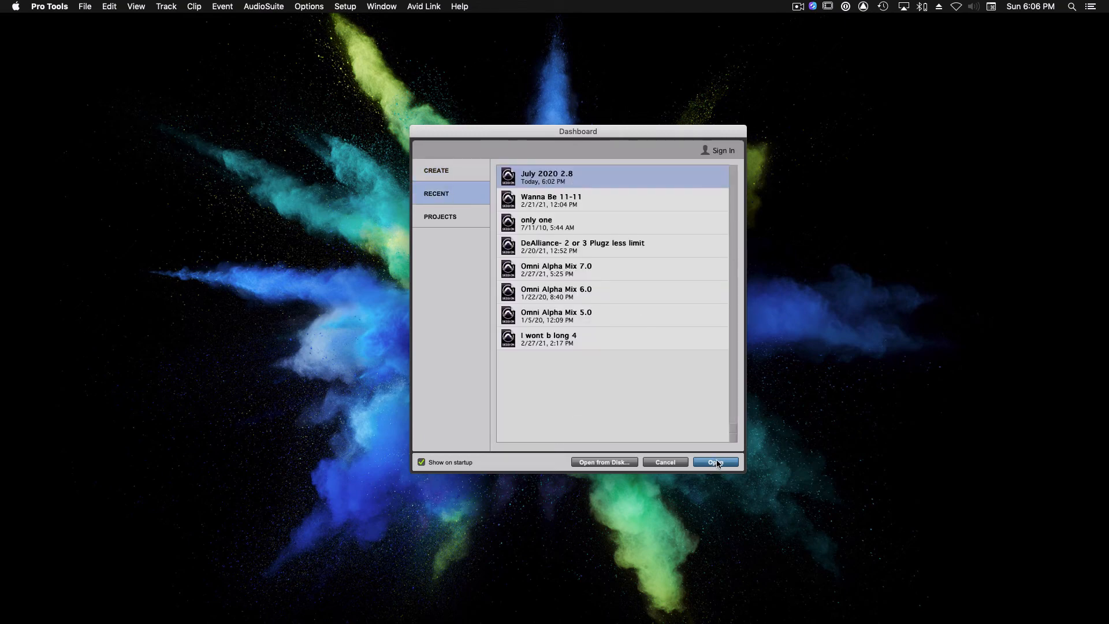
Open the recent session July 2020 2.8, then bring up the Setup menu
{"action": "left_click", "coordinate": [715, 462]}
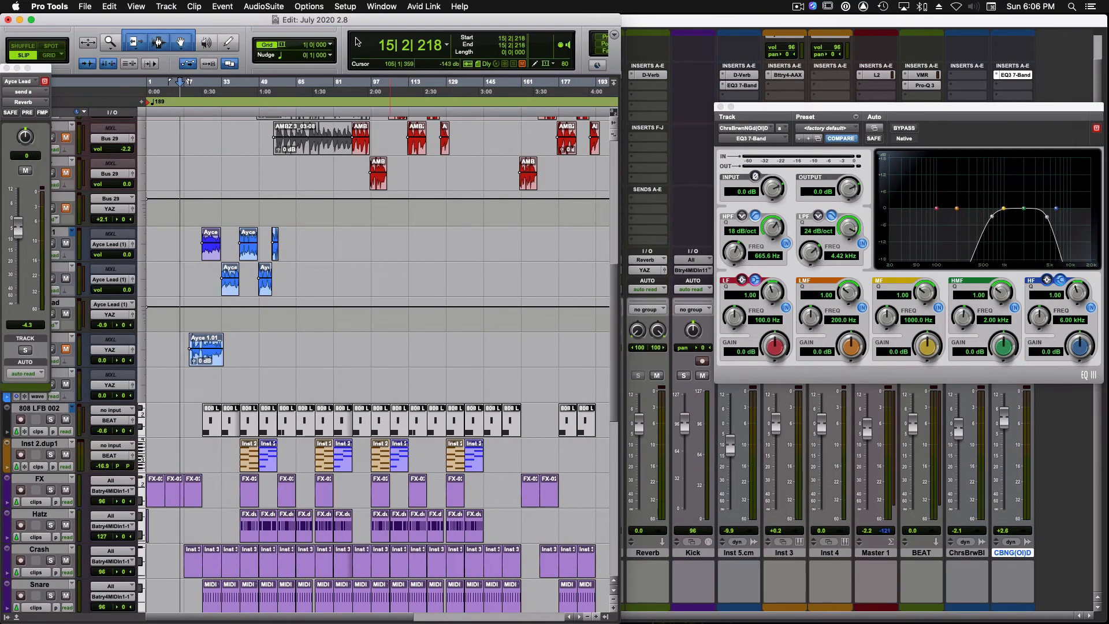
{"action": "left_click", "coordinate": [346, 6]}
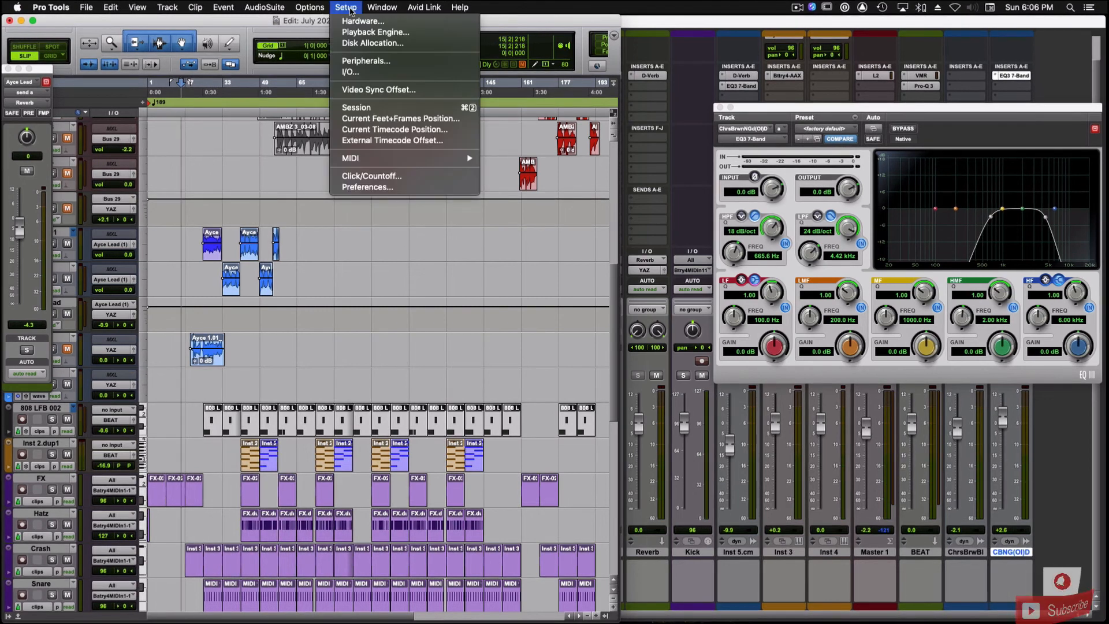
{"action": "mouse_move", "coordinate": [374, 72]}
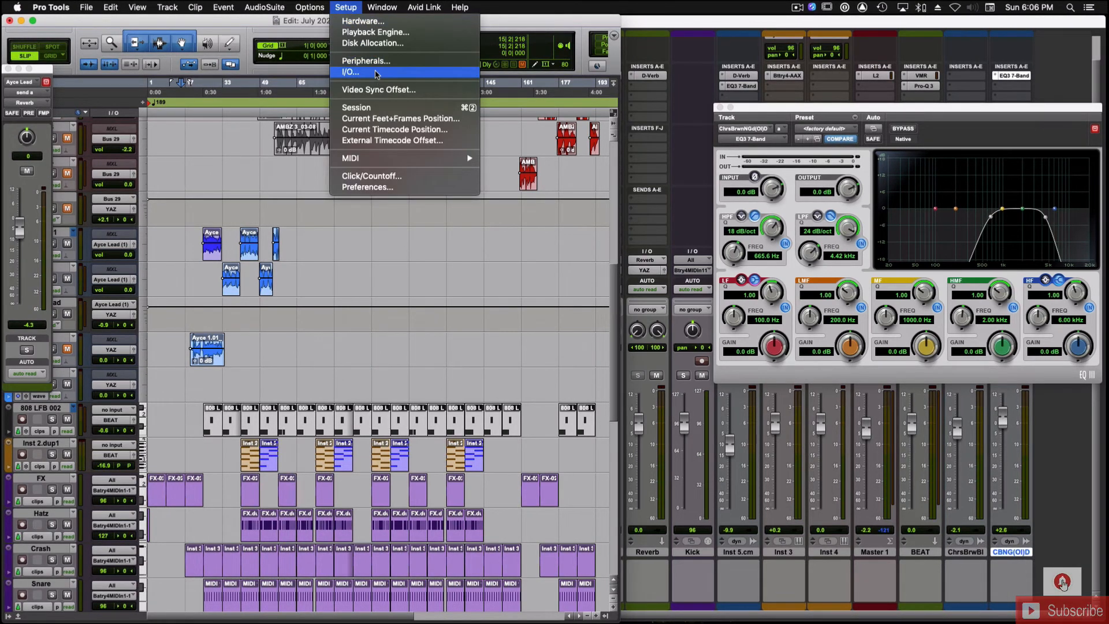
Open Setup > I/O for the July 2020 2.8 session, showing 36 active buses
{"action": "left_click", "coordinate": [350, 71]}
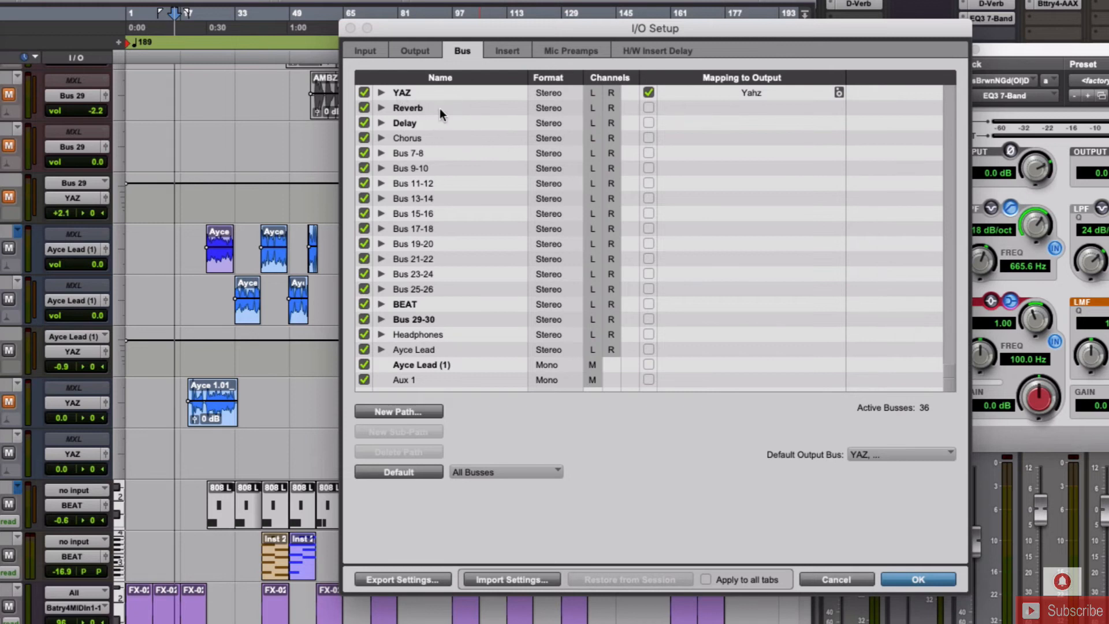
{"action": "mouse_move", "coordinate": [422, 152]}
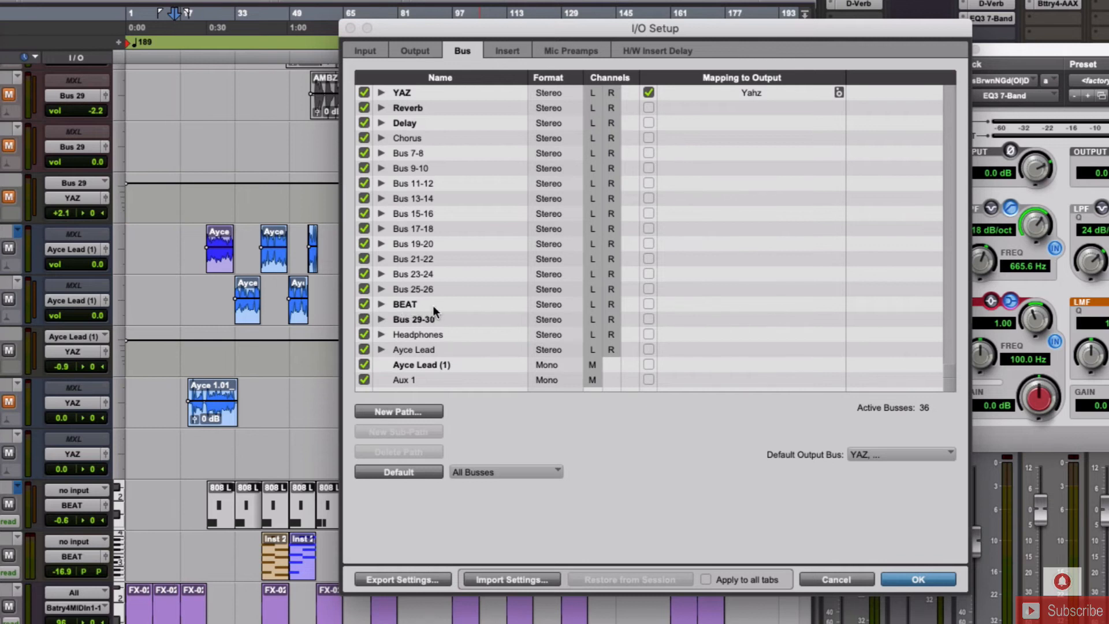
{"action": "mouse_move", "coordinate": [442, 310]}
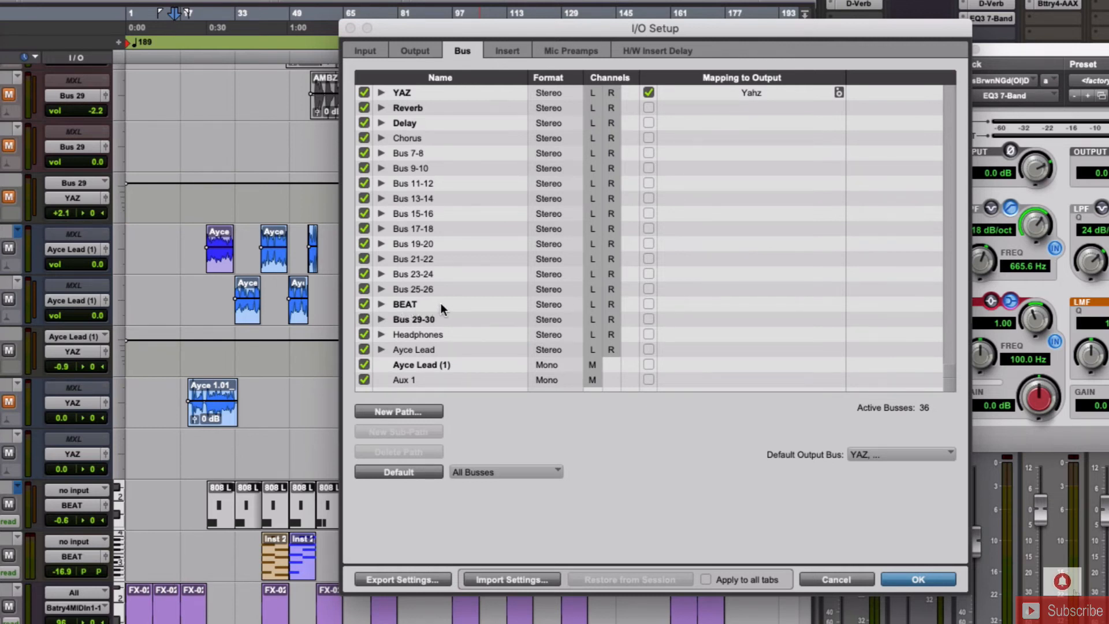
{"action": "mouse_move", "coordinate": [465, 339]}
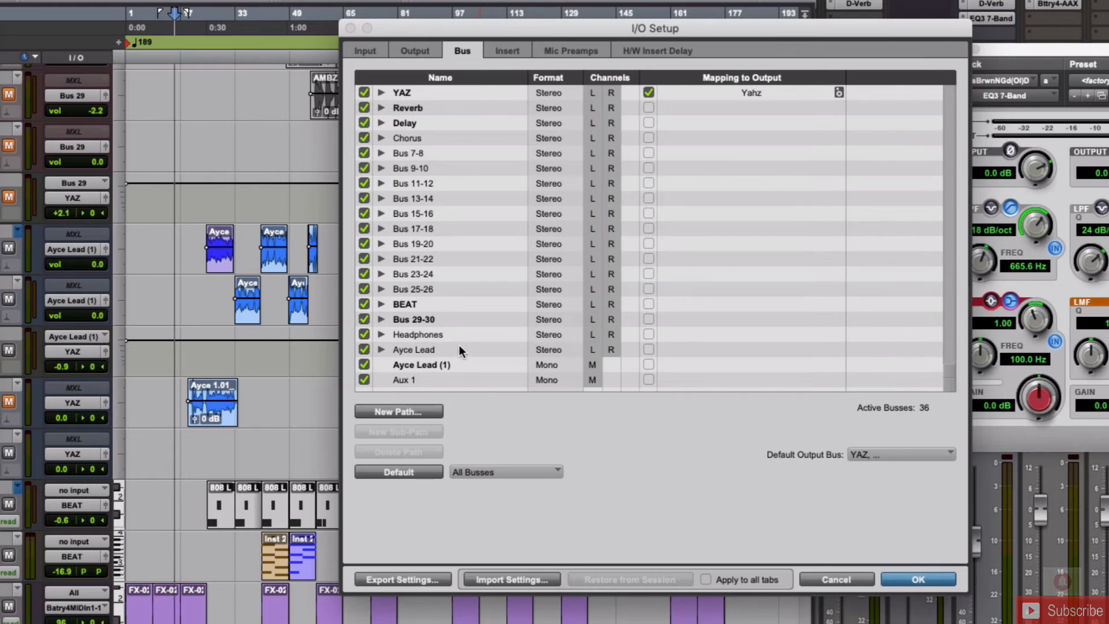
{"action": "mouse_move", "coordinate": [444, 387]}
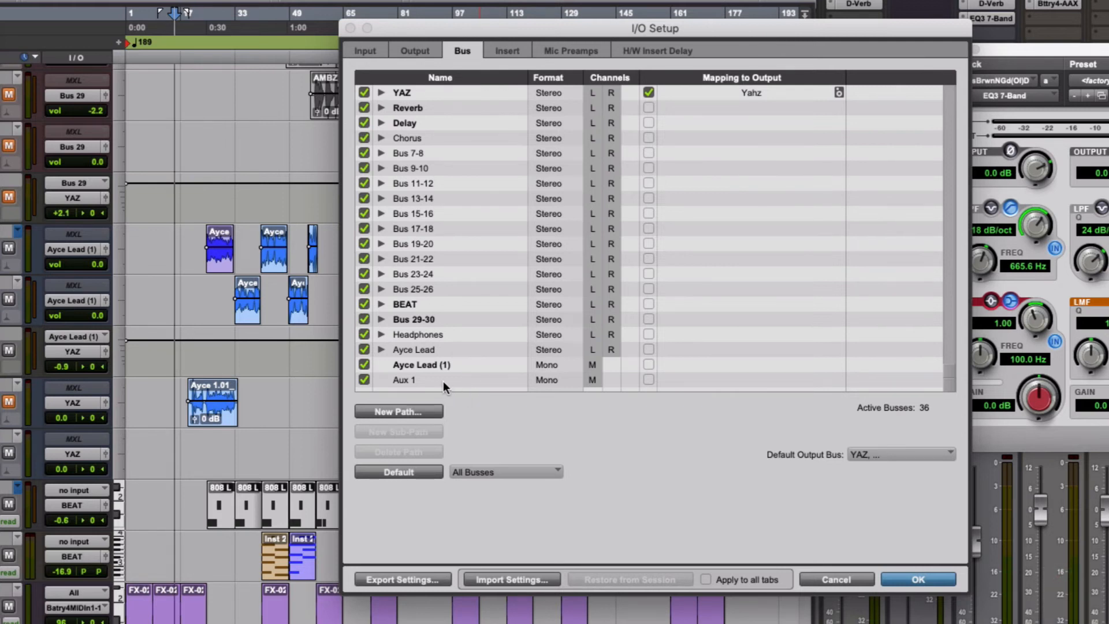
{"action": "left_click", "coordinate": [414, 51]}
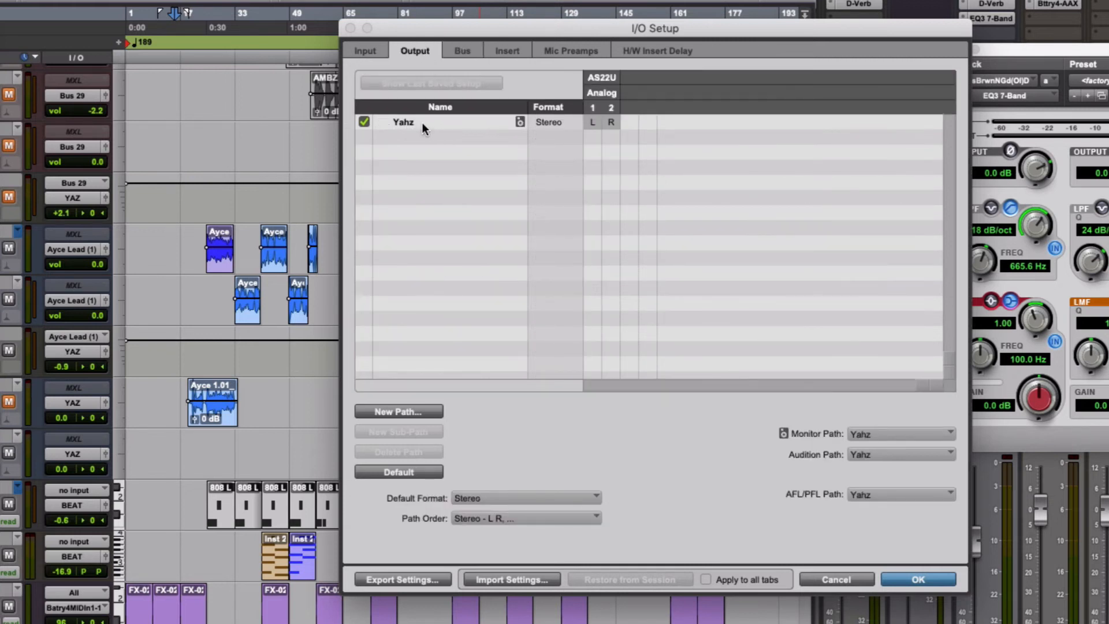
{"action": "mouse_move", "coordinate": [372, 53]}
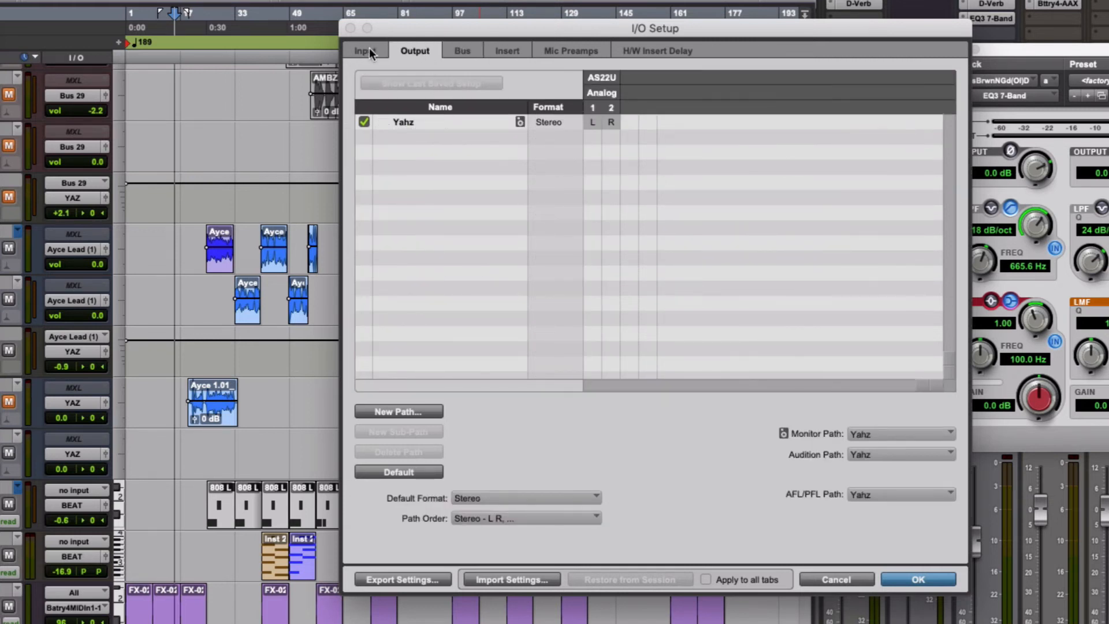
{"action": "left_click", "coordinate": [364, 50]}
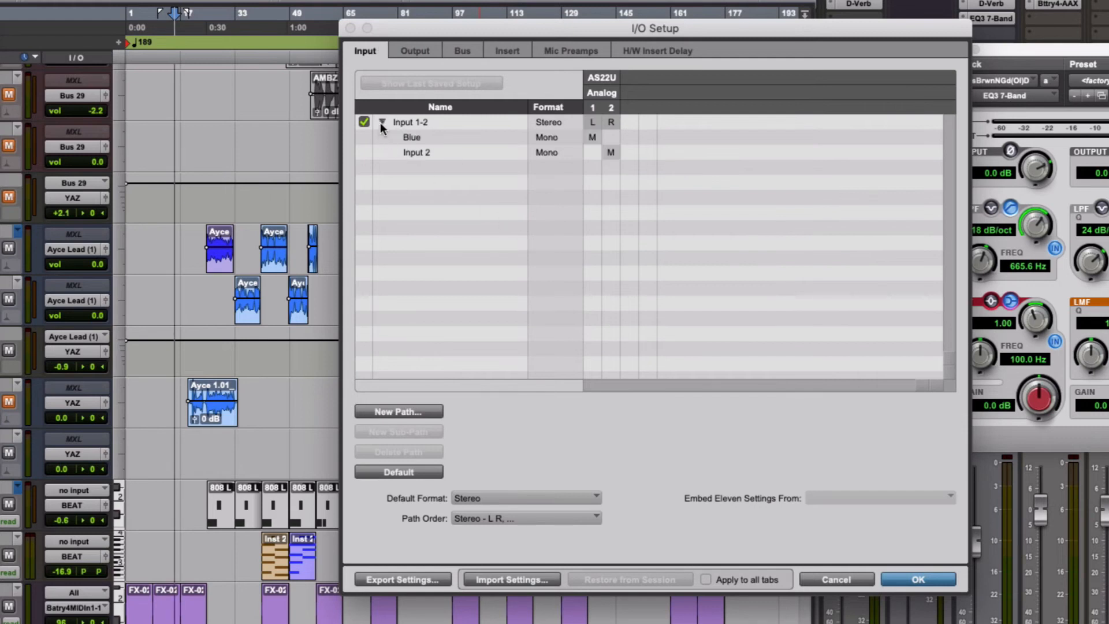
{"action": "mouse_move", "coordinate": [460, 147]}
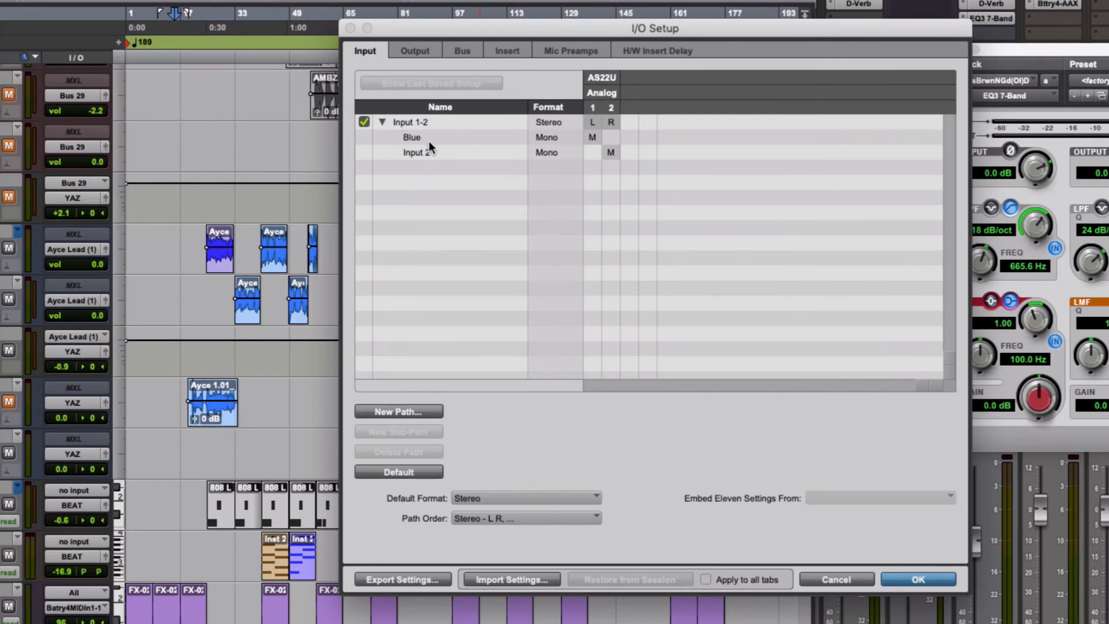
{"action": "left_click", "coordinate": [414, 50]}
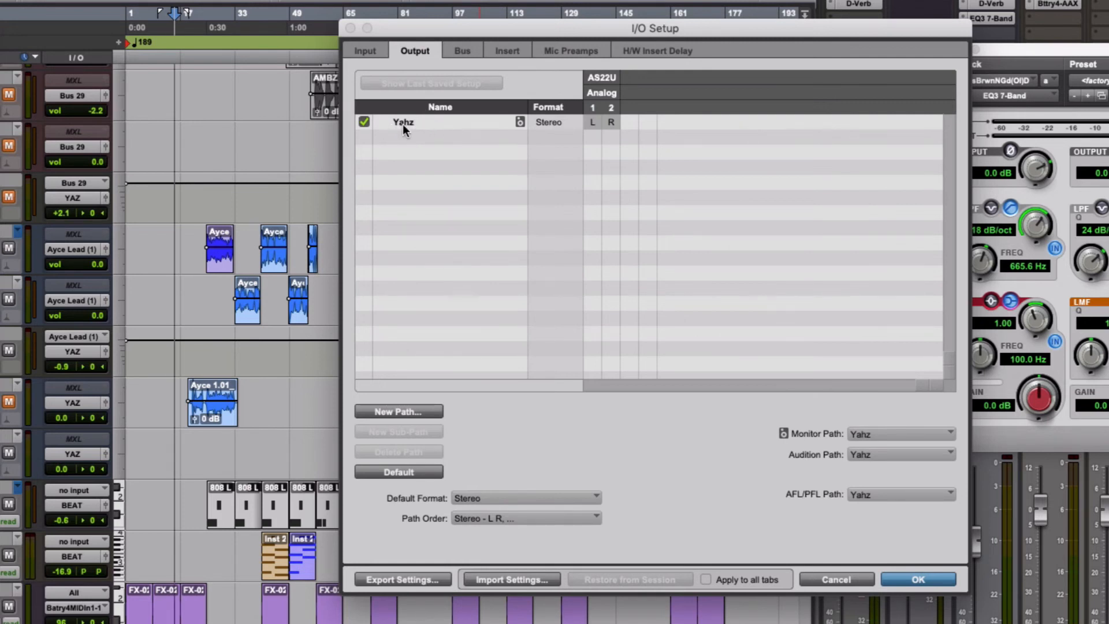
{"action": "mouse_move", "coordinate": [507, 585]}
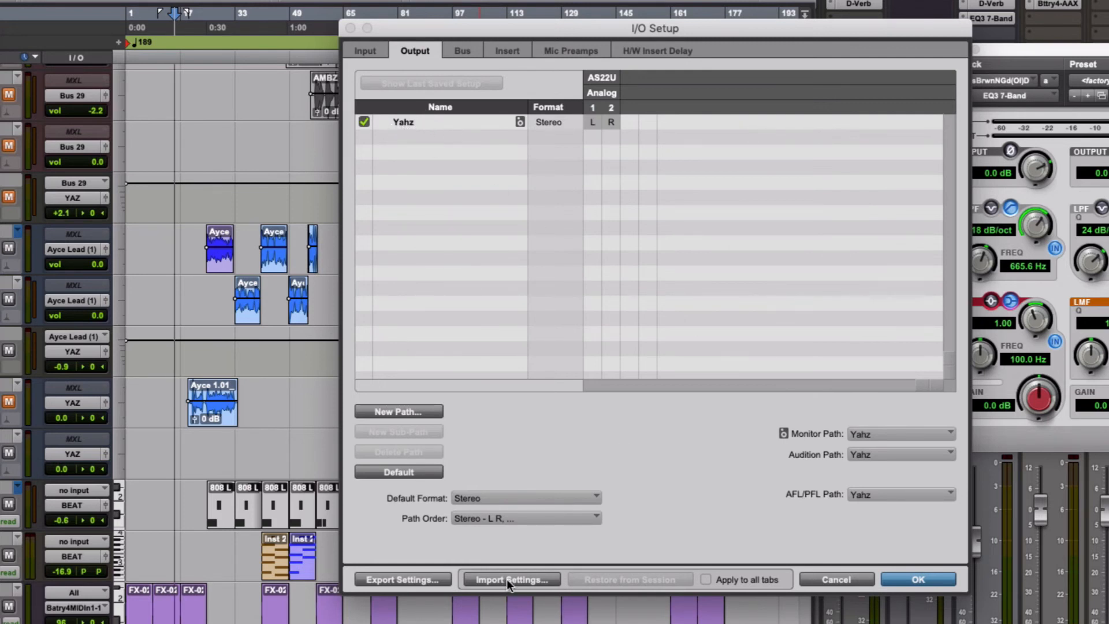
{"action": "left_click", "coordinate": [509, 579]}
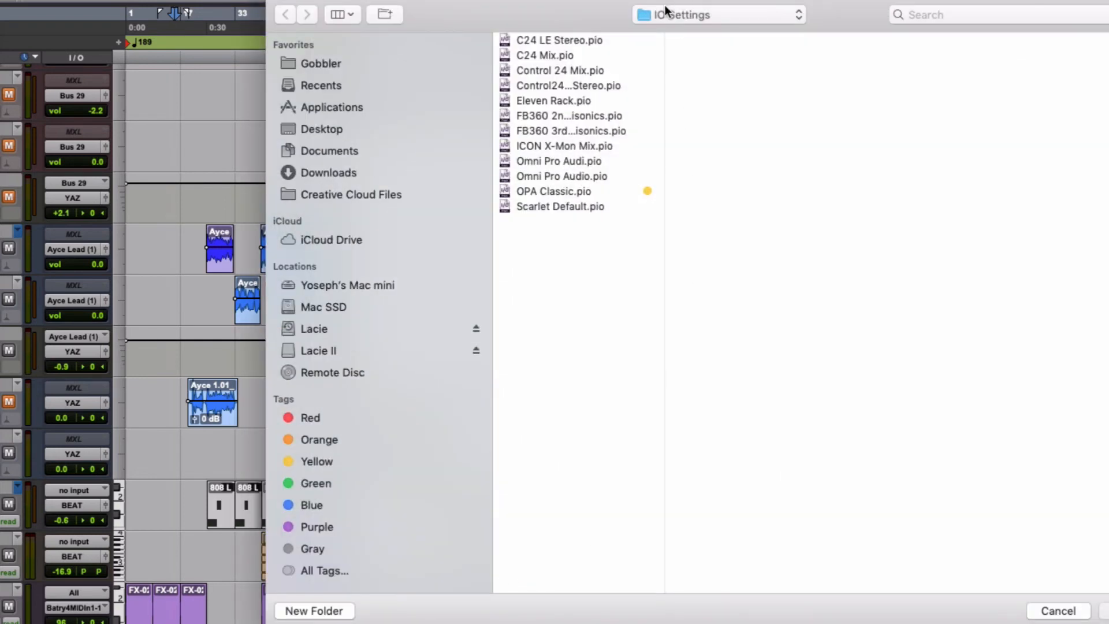
{"action": "mouse_move", "coordinate": [728, 23]}
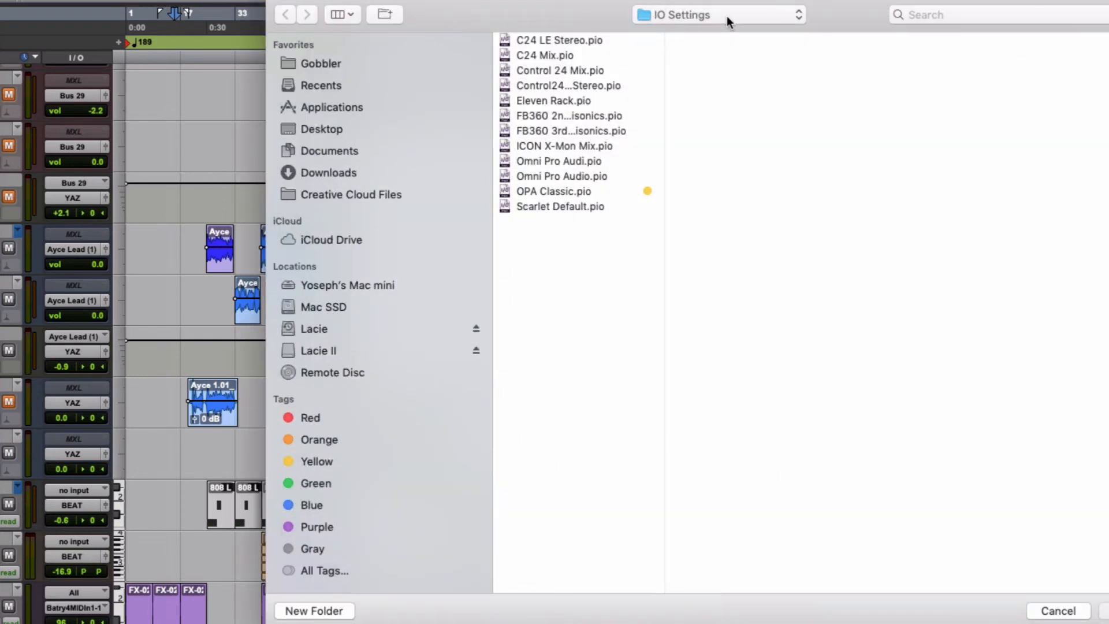
{"action": "left_click", "coordinate": [561, 176]}
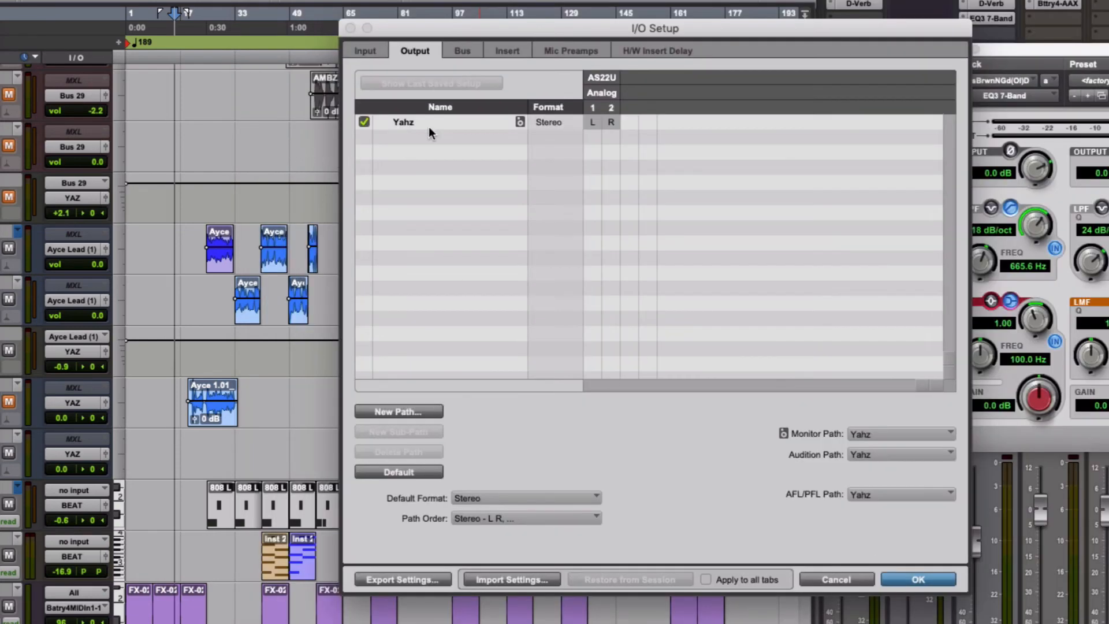
Show the Bus tab listing 36 active buses, including Reverb, Delay and Chorus
{"action": "left_click", "coordinate": [461, 51]}
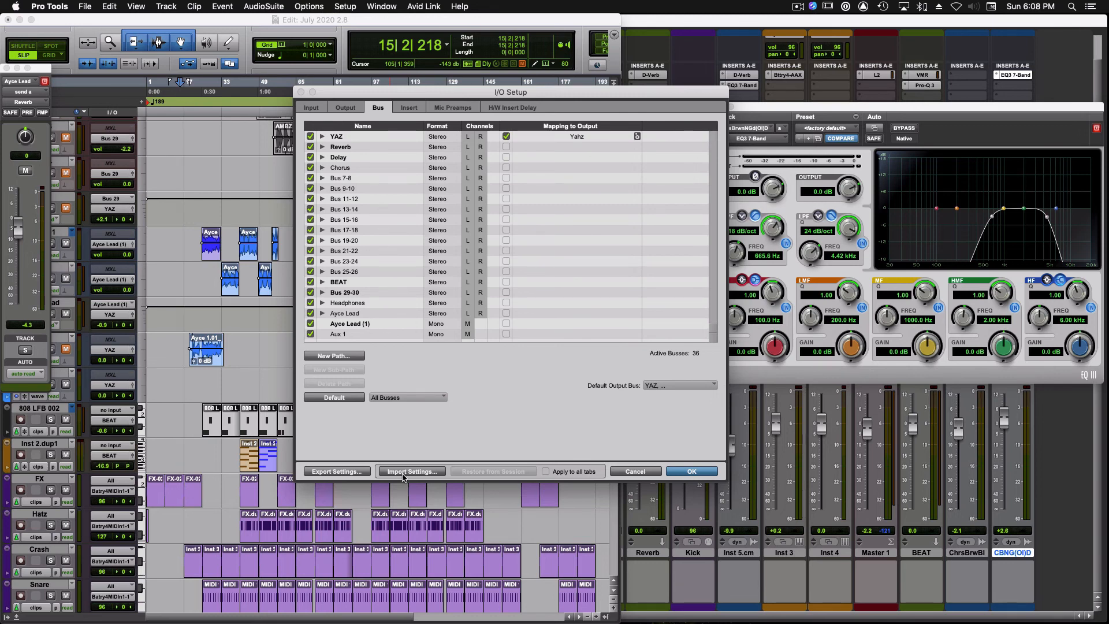
Import Omni Pro Audio.pio into I/O Setup and delete unused buses, leaving 33
{"action": "left_click", "coordinate": [410, 471]}
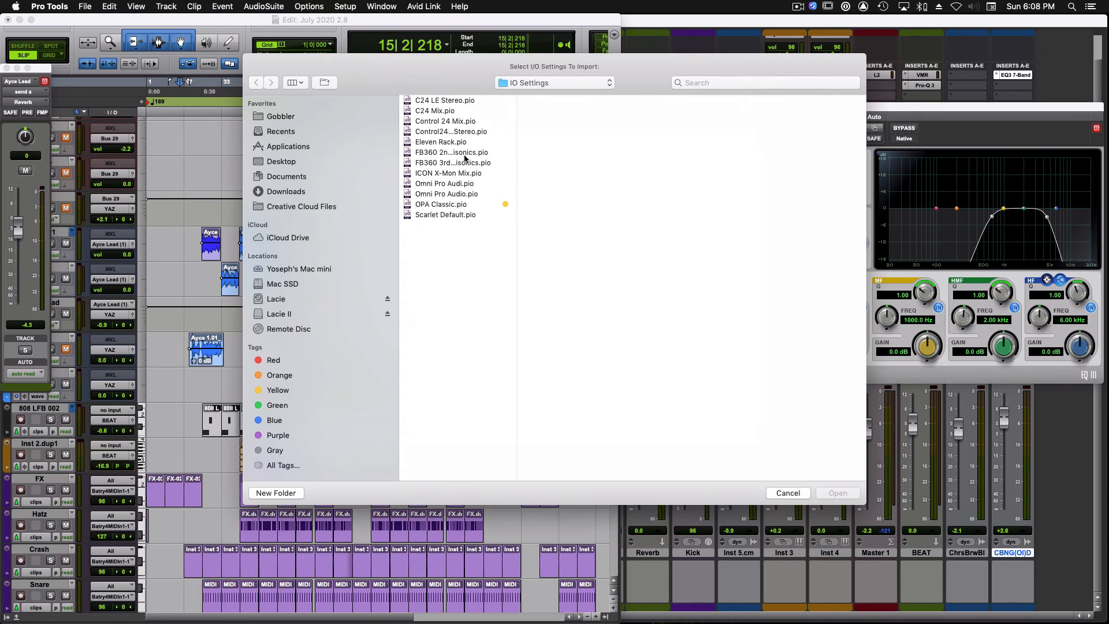
{"action": "left_click", "coordinate": [446, 194]}
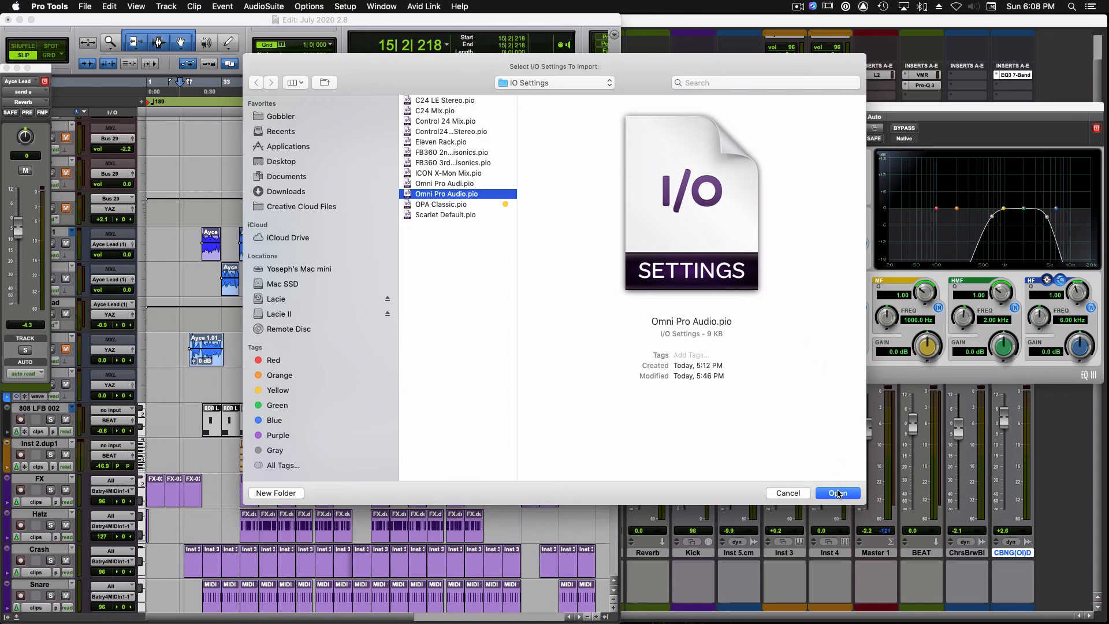
{"action": "left_click", "coordinate": [837, 492]}
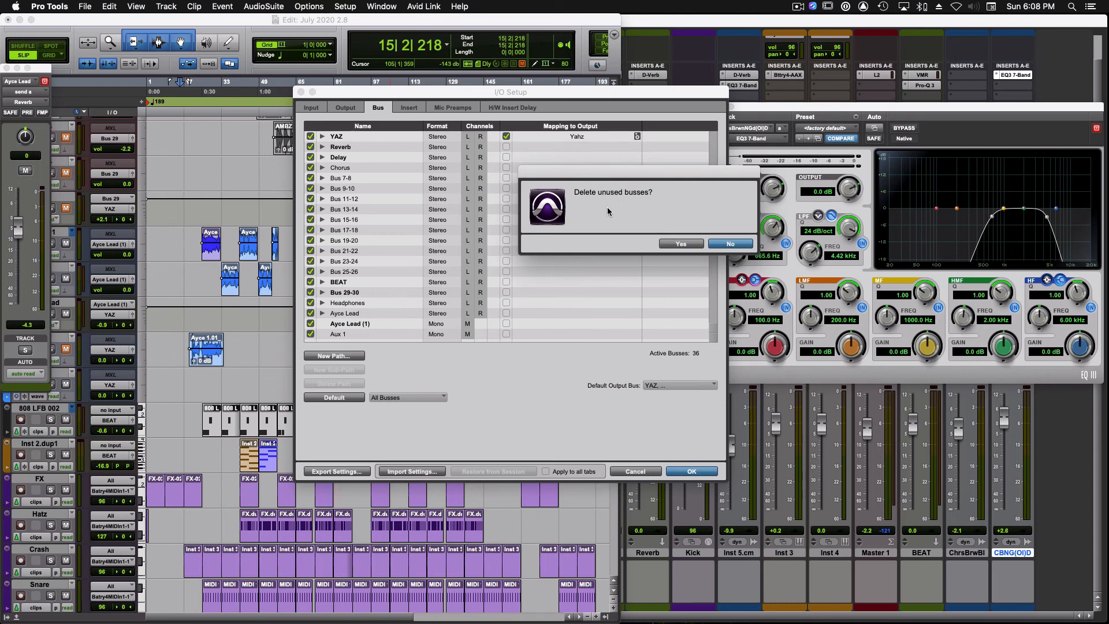
{"action": "mouse_move", "coordinate": [607, 211]}
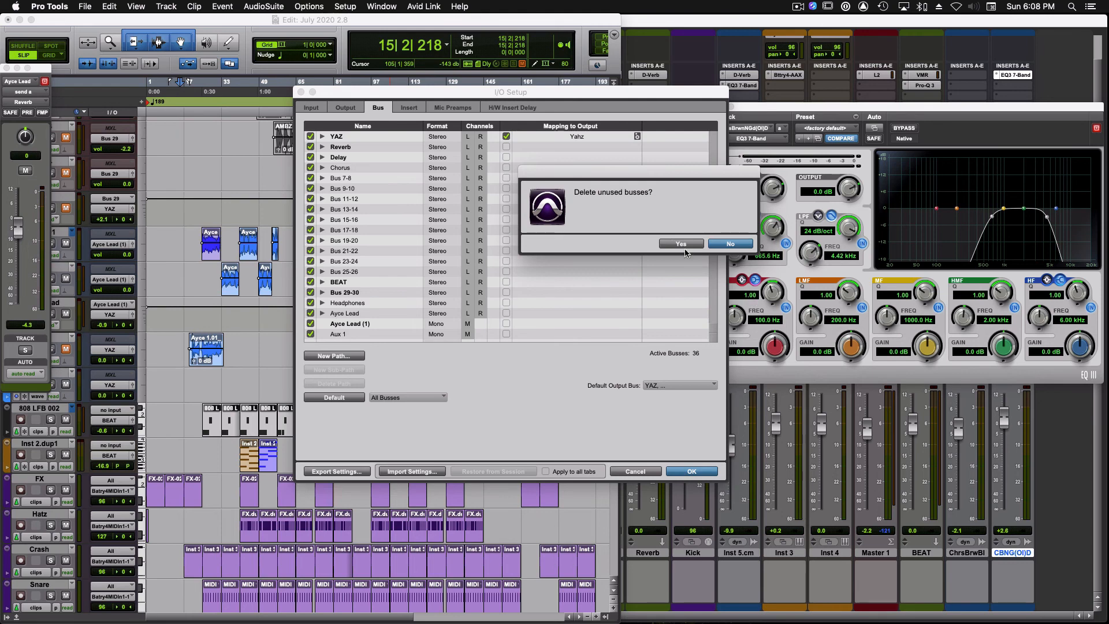
{"action": "left_click", "coordinate": [679, 243]}
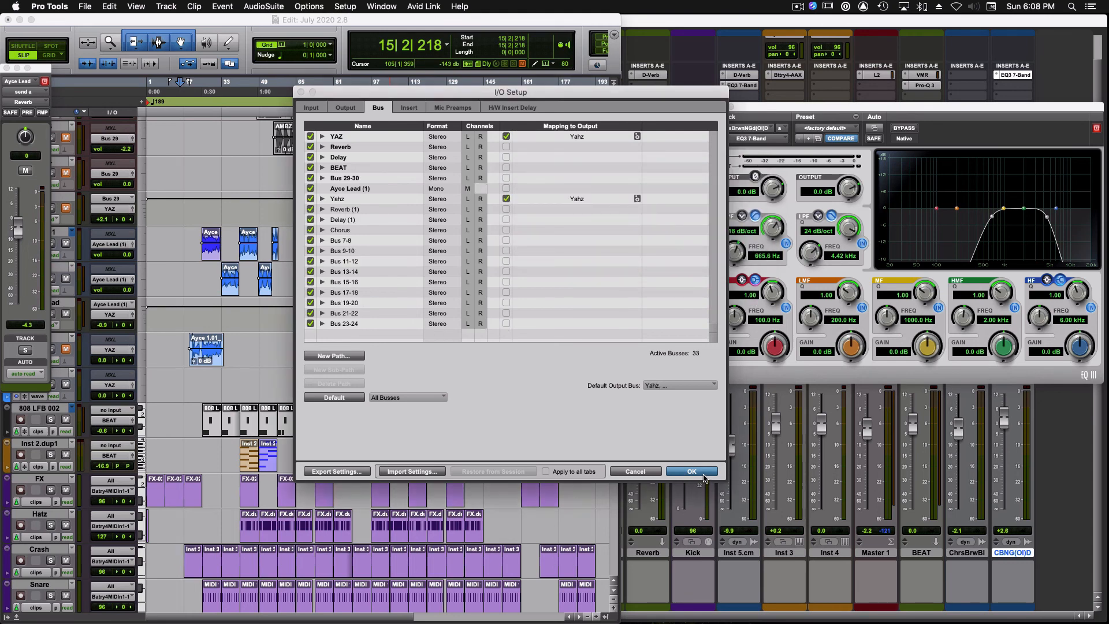
Delete the duplicate Reverb (1) and Delay (1) bus paths, leaving 29 active buses
{"action": "left_click", "coordinate": [337, 199]}
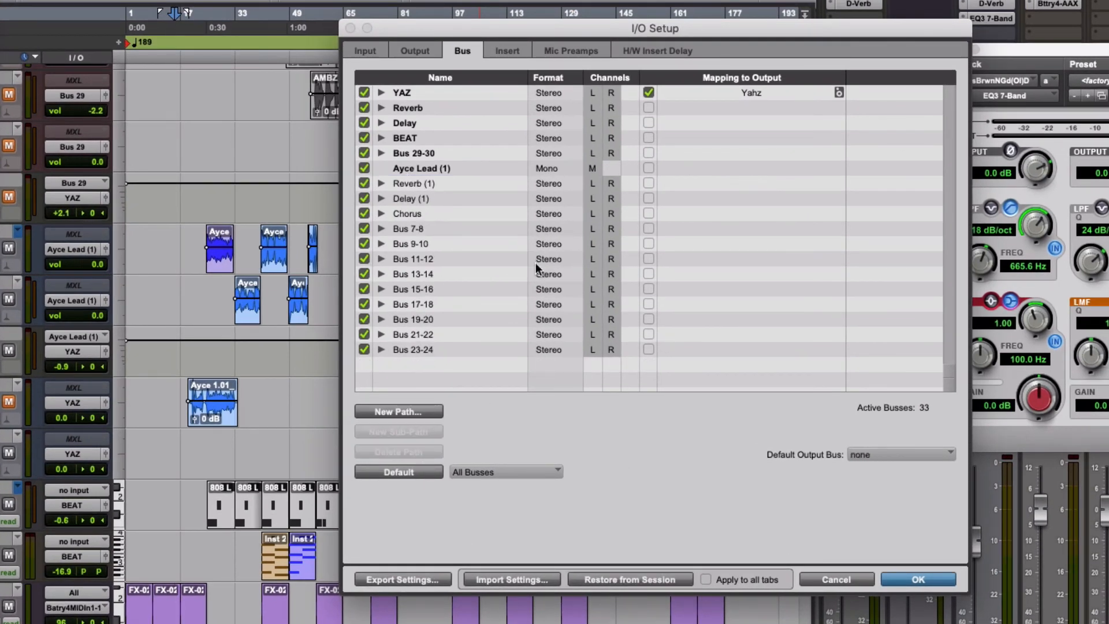
{"action": "left_click", "coordinate": [413, 183]}
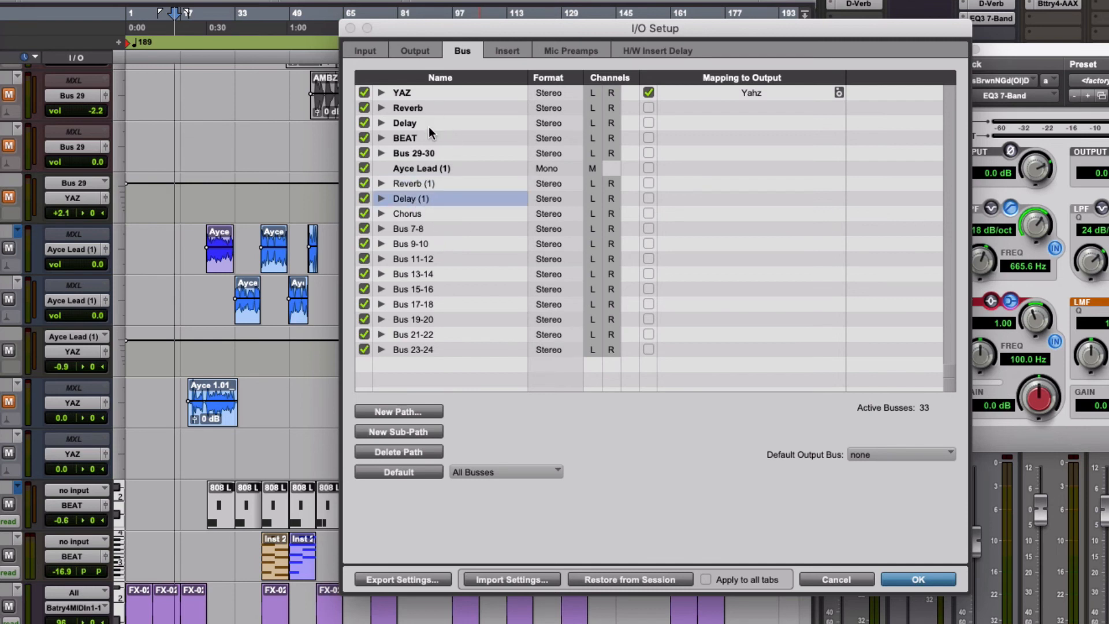
{"action": "mouse_move", "coordinate": [432, 183]}
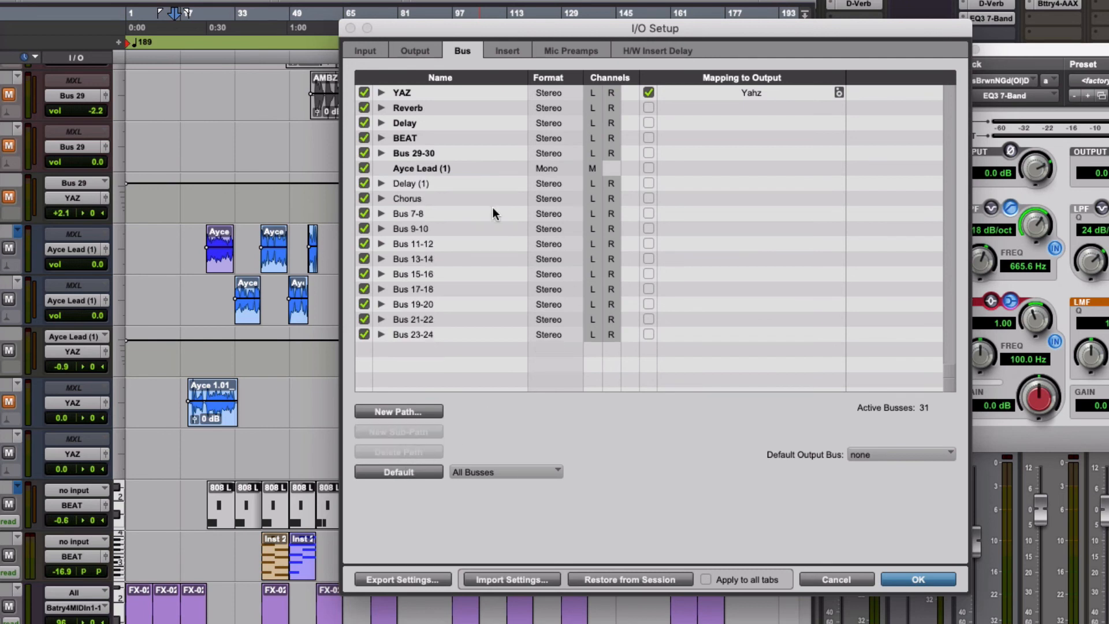
{"action": "left_click", "coordinate": [410, 183]}
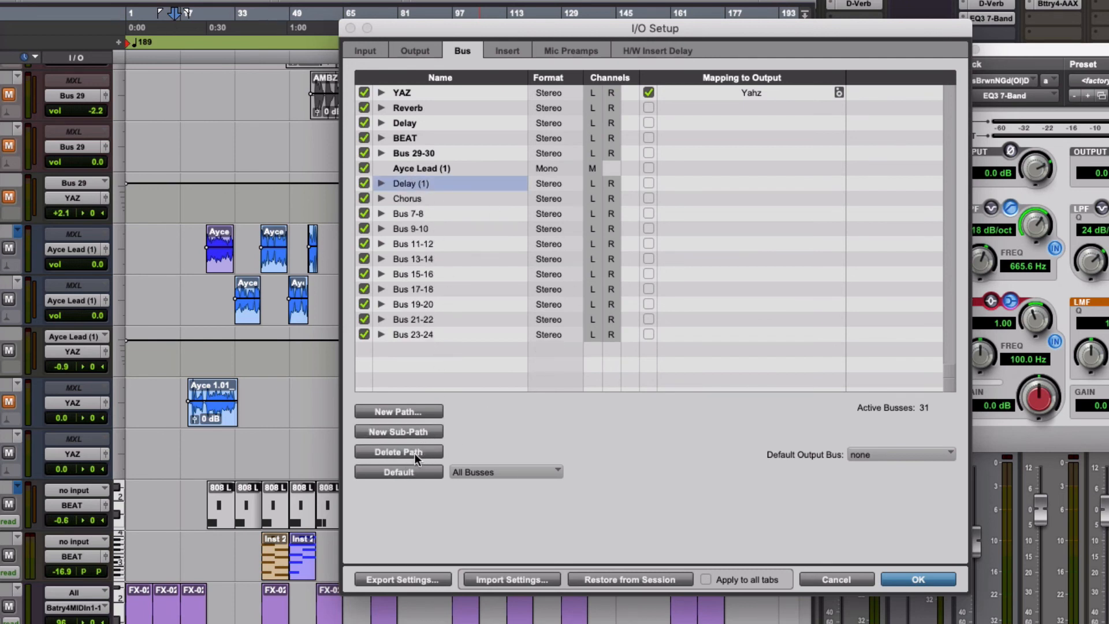
{"action": "left_click", "coordinate": [398, 451]}
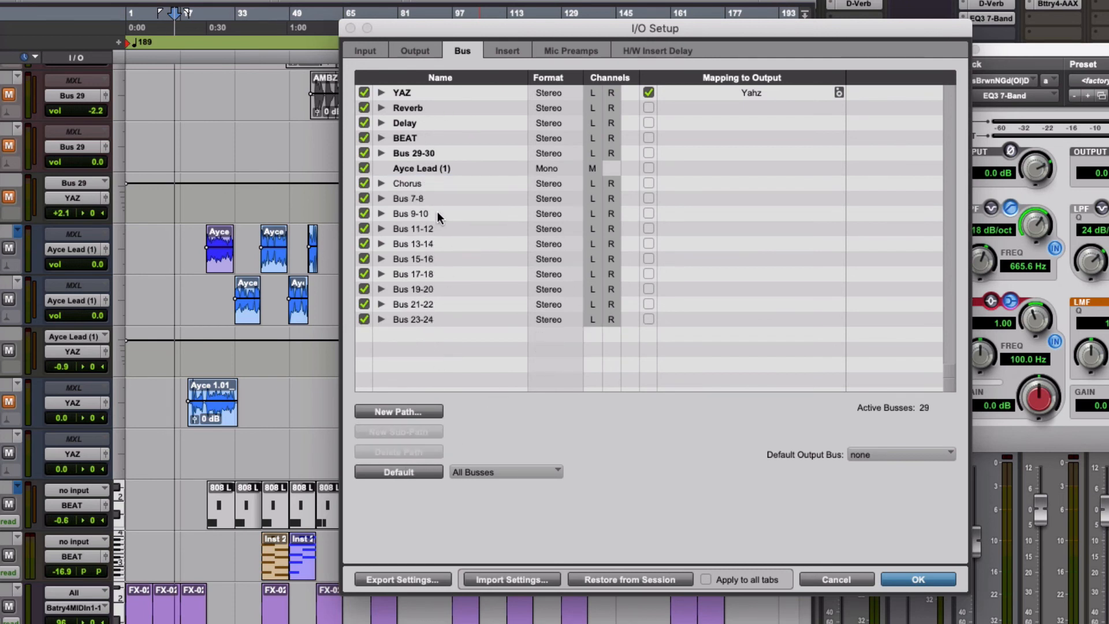
{"action": "mouse_move", "coordinate": [436, 119]}
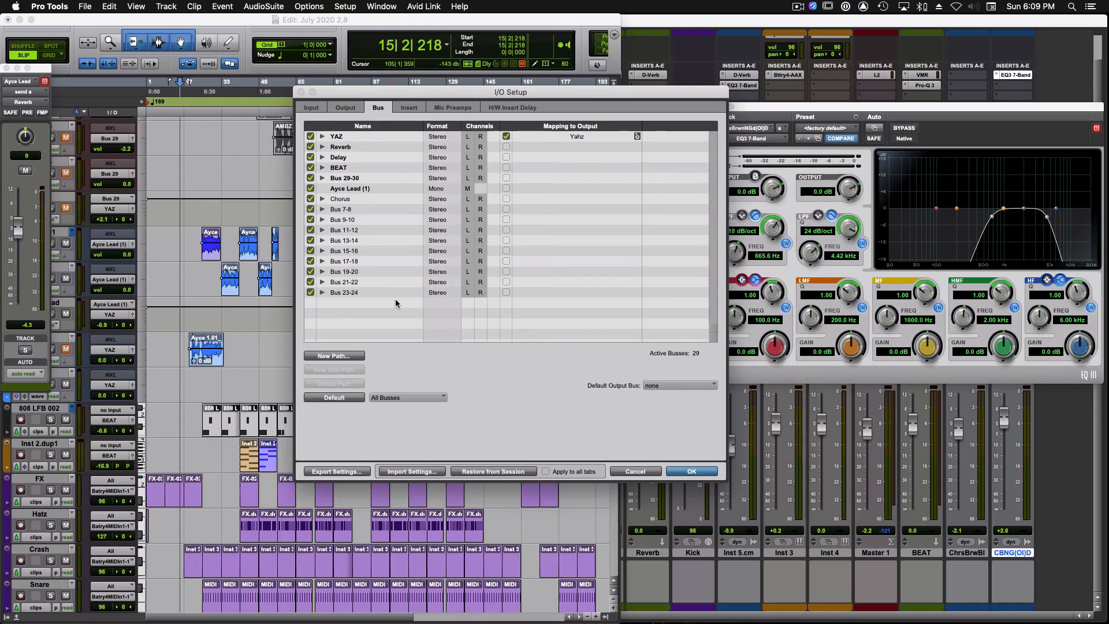
{"action": "mouse_move", "coordinate": [564, 382]}
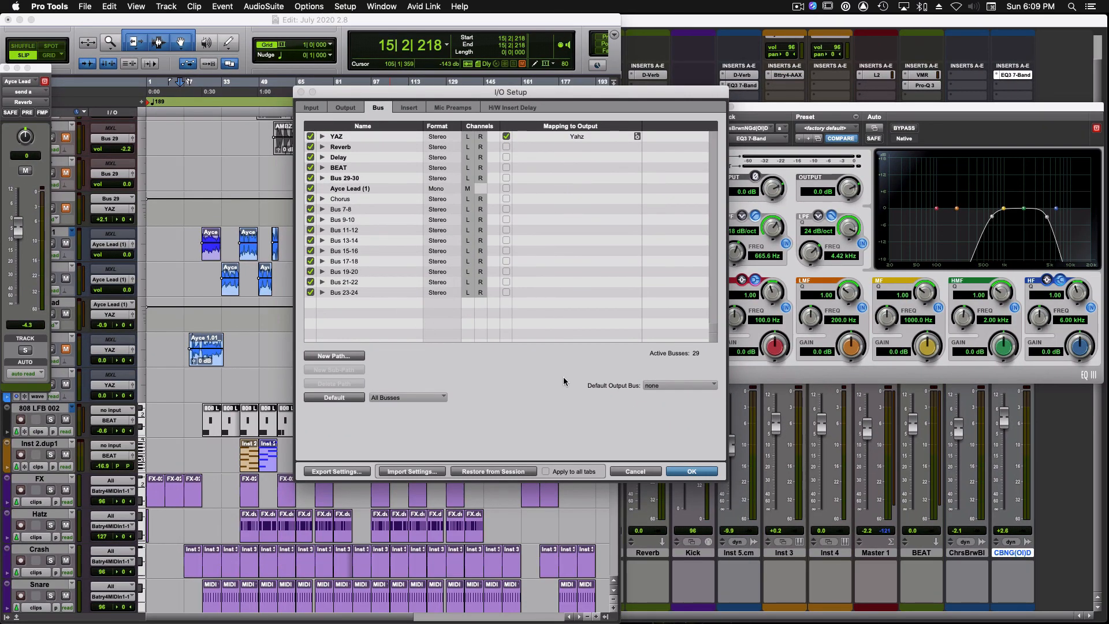